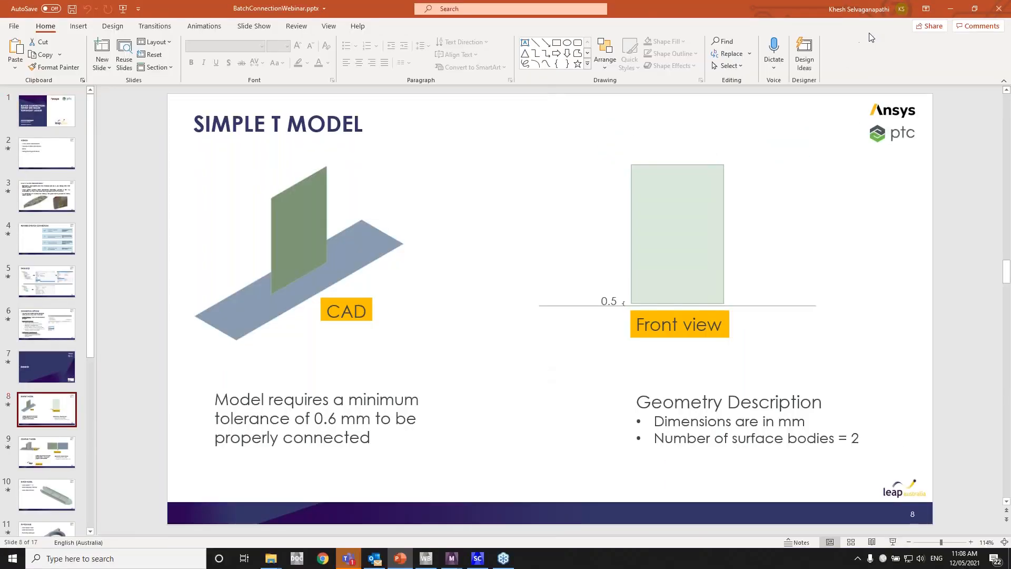
mouse_move(478, 558)
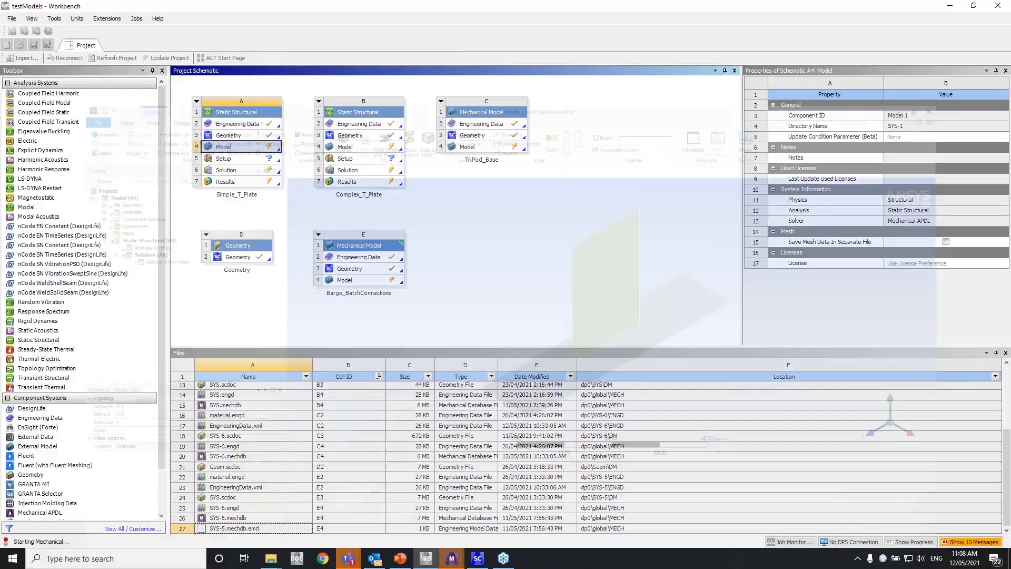
- Open the Simple_T_Plate model in Mechanical and set Mesh Based Connection to Yes under Batch Connections
double_click(243, 146)
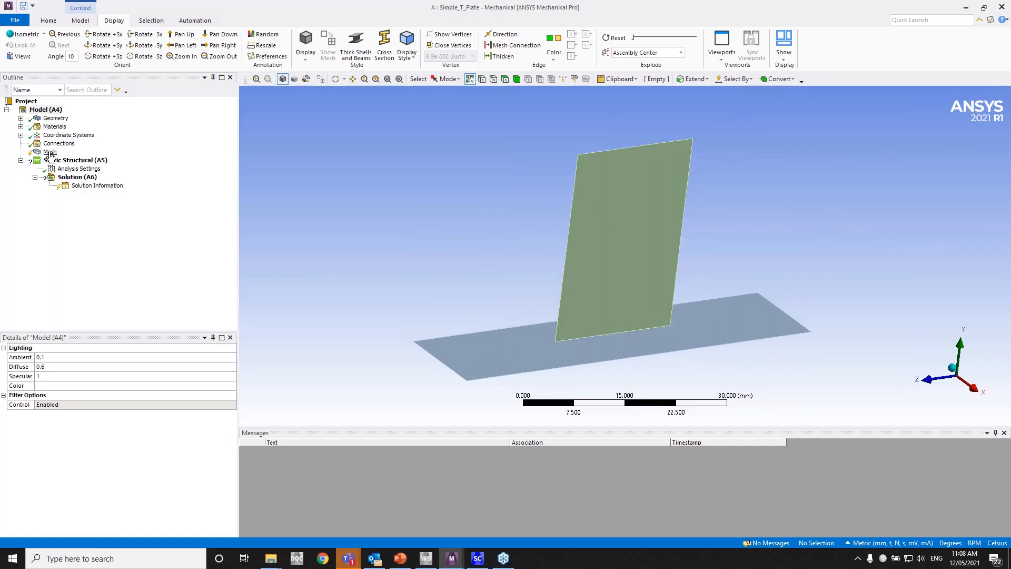
left_click(50, 151)
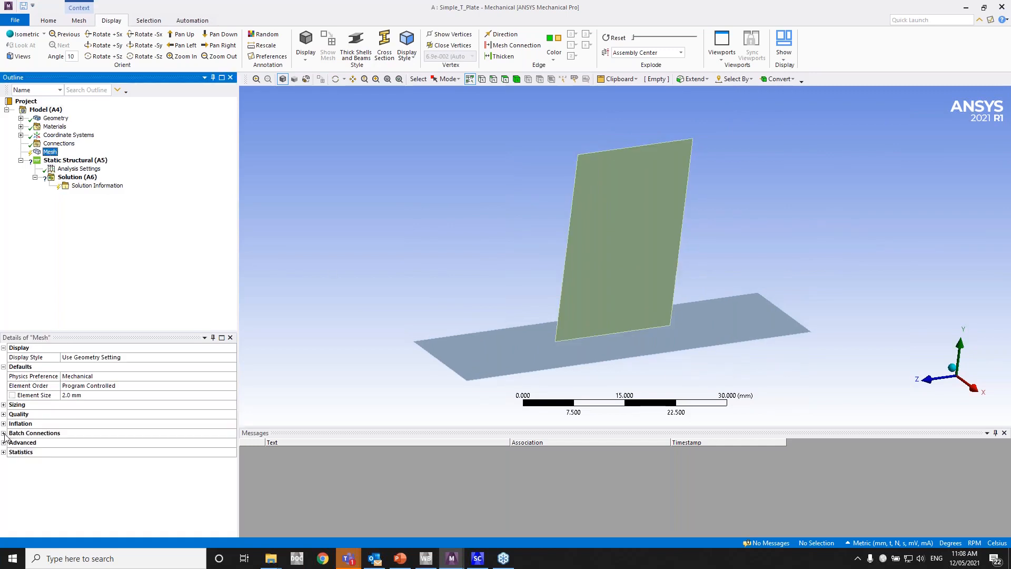
left_click(5, 433)
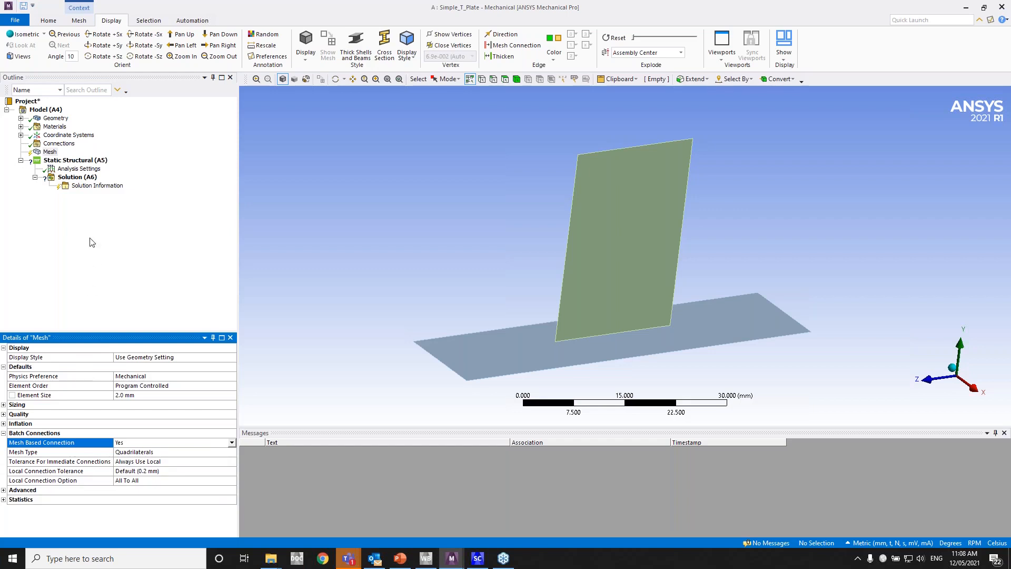
mouse_move(119, 342)
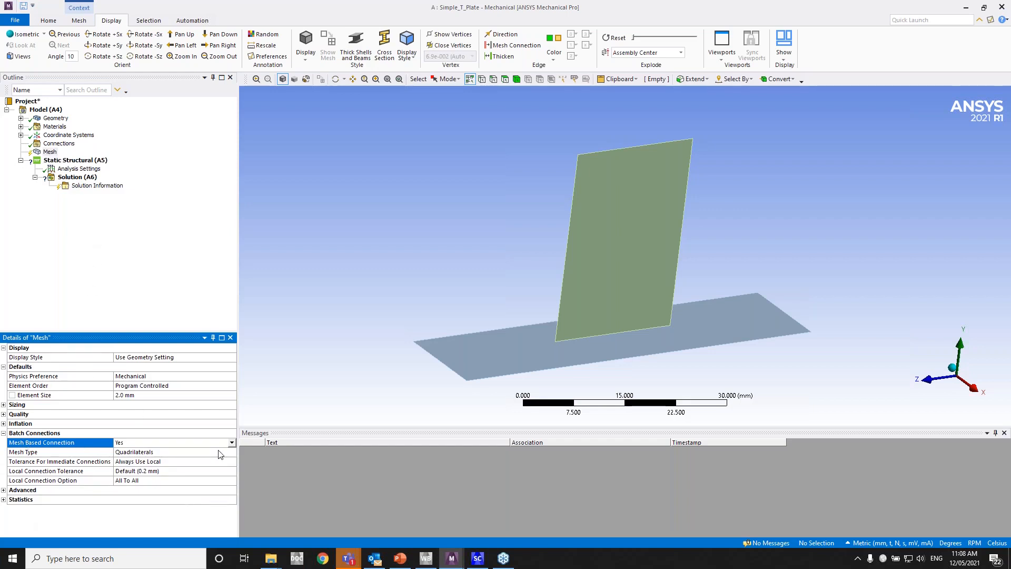
left_click(50, 150)
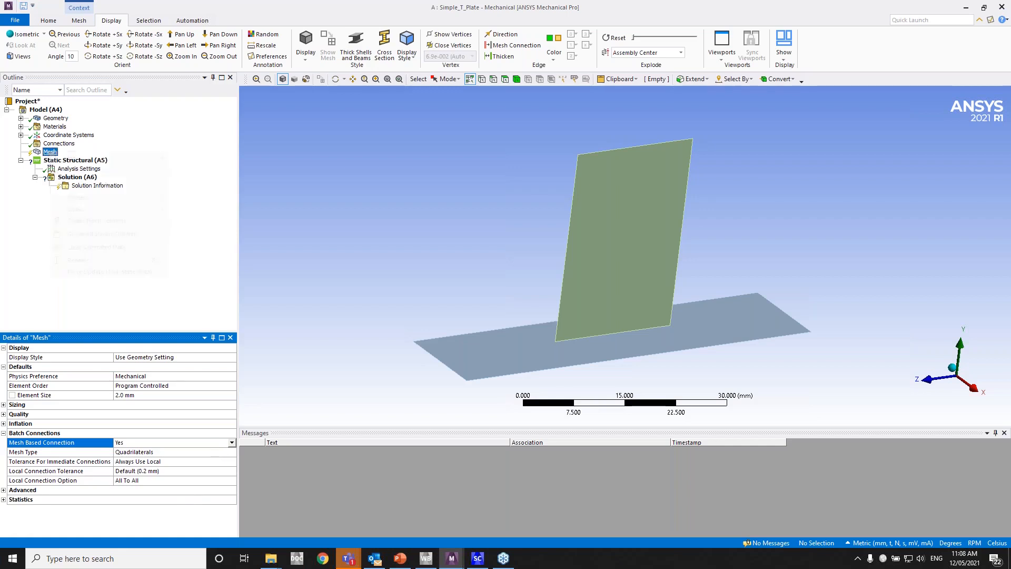
- Insert a Connect mesh control with 0.7 mm connection tolerance and the Free To All option
right_click(50, 150)
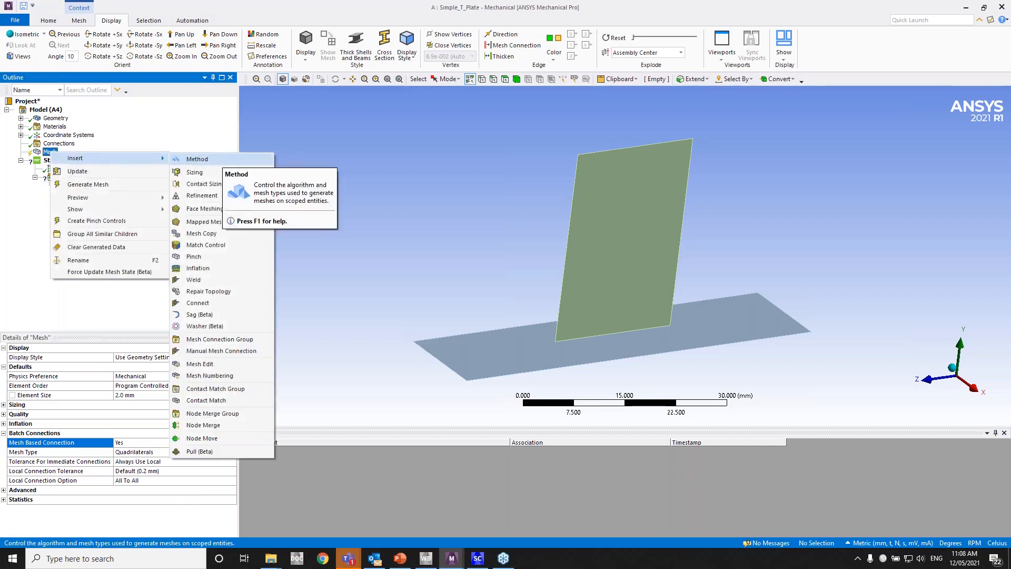
left_click(197, 302)
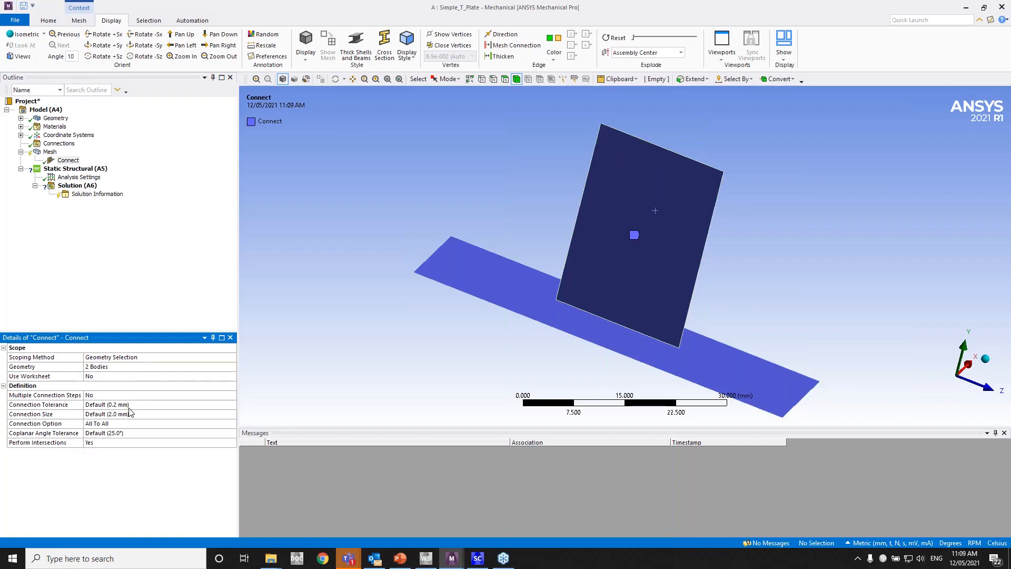
mouse_move(137, 409)
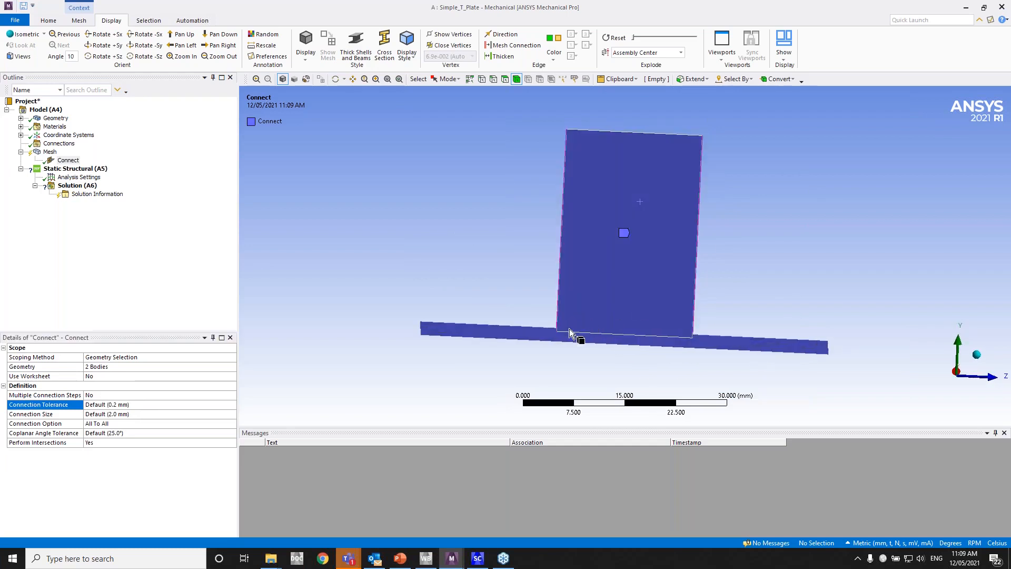
left_click(158, 404)
type("0.7")
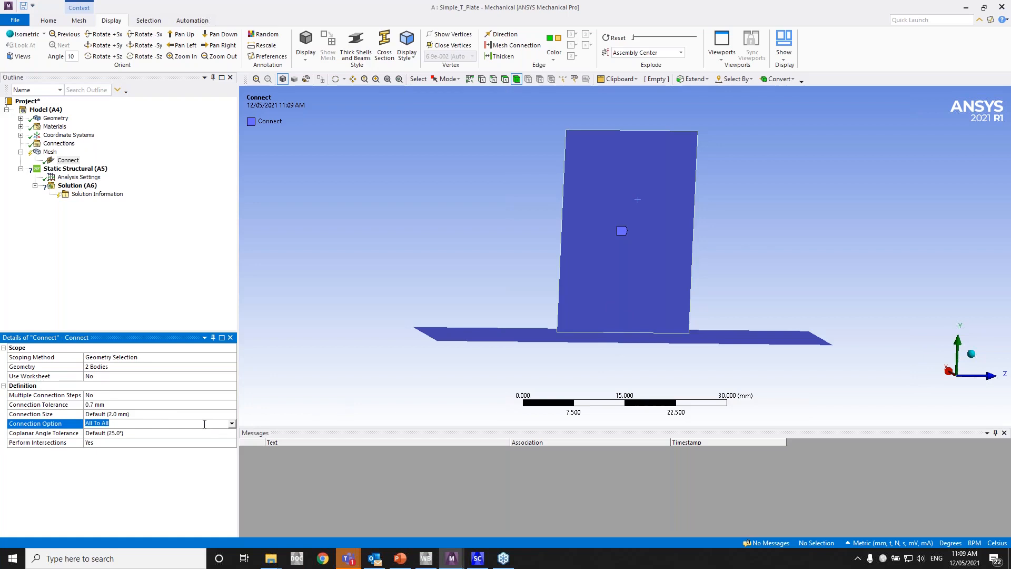
left_click(231, 424)
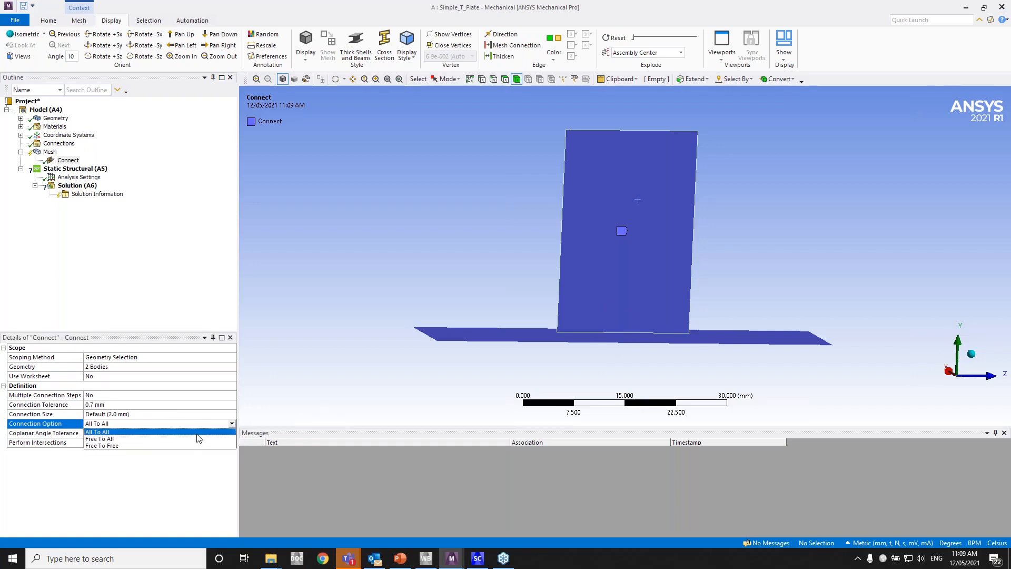
mouse_move(185, 438)
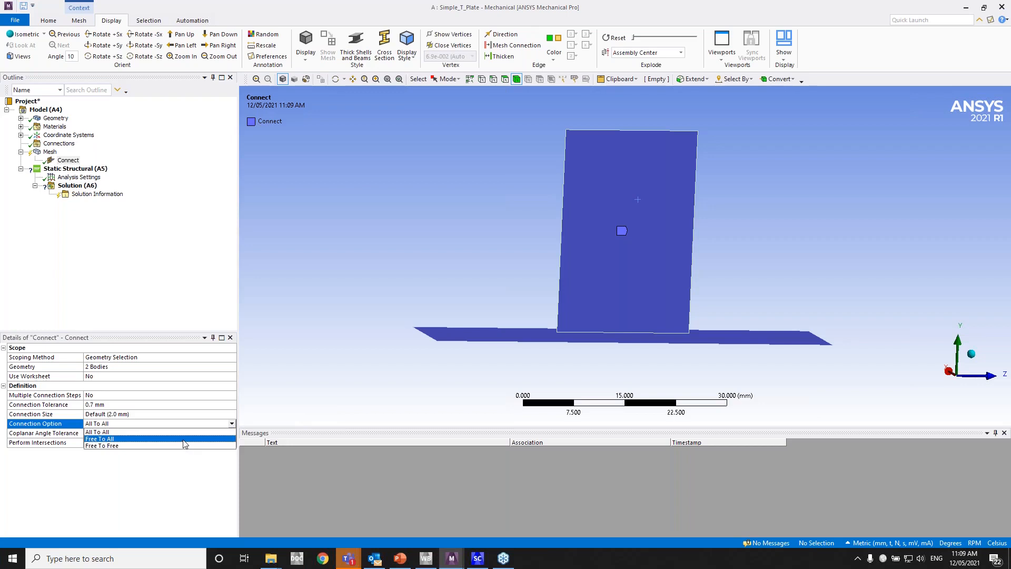
left_click(99, 439)
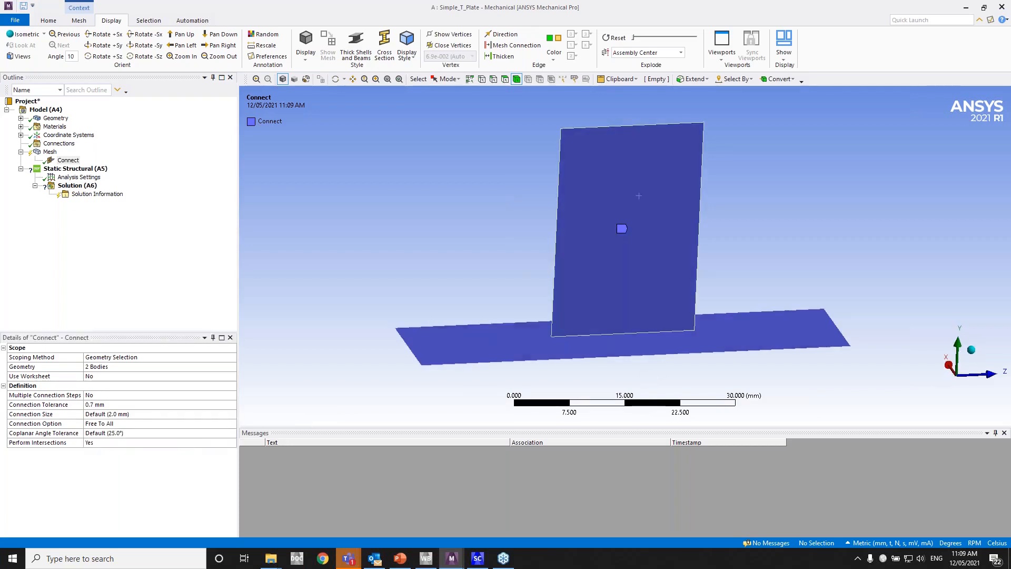
- Generate the quadrilateral mesh and colour edges by connection, zooming into the T junction
right_click(49, 152)
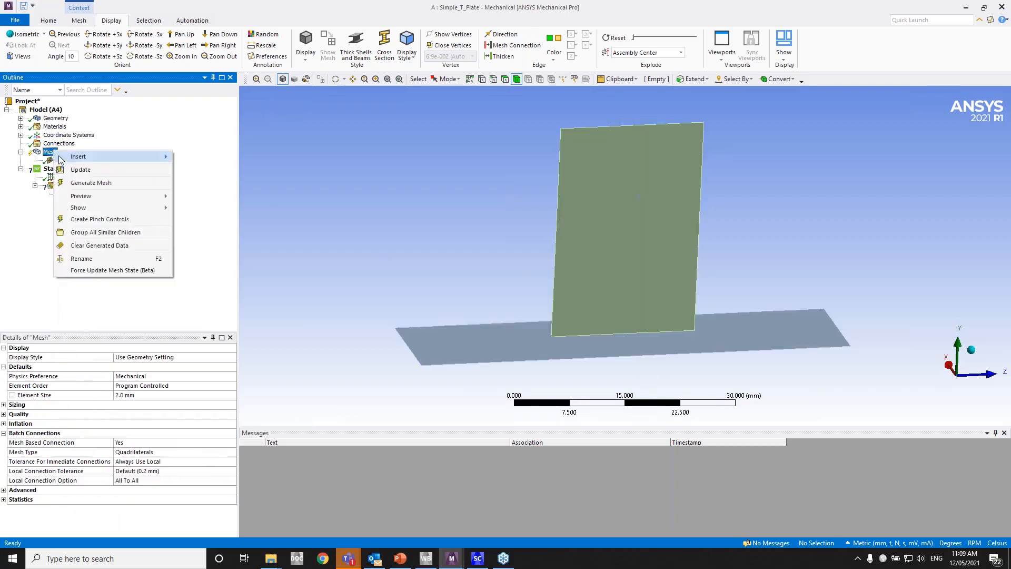
left_click(90, 182)
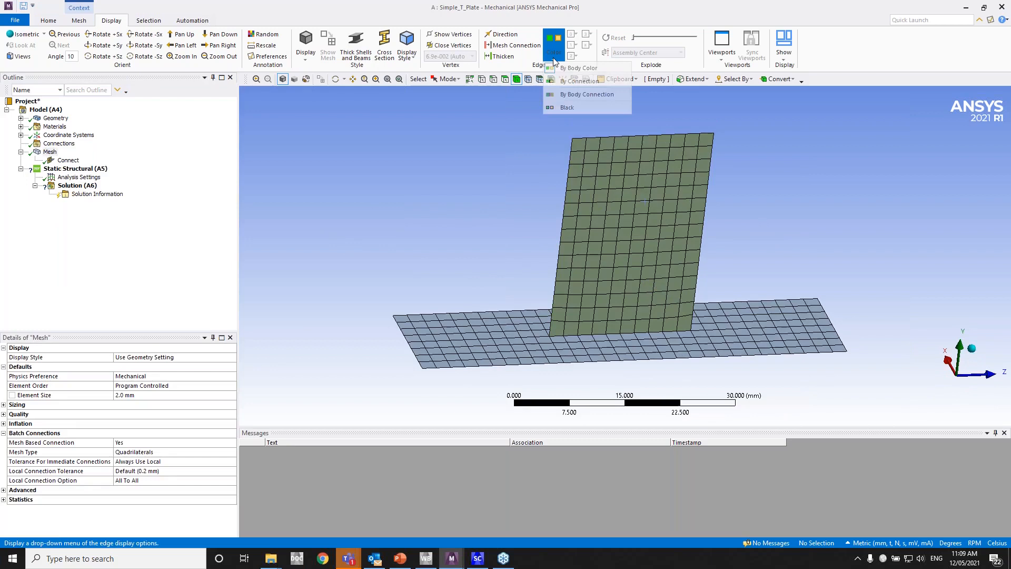
mouse_move(582, 81)
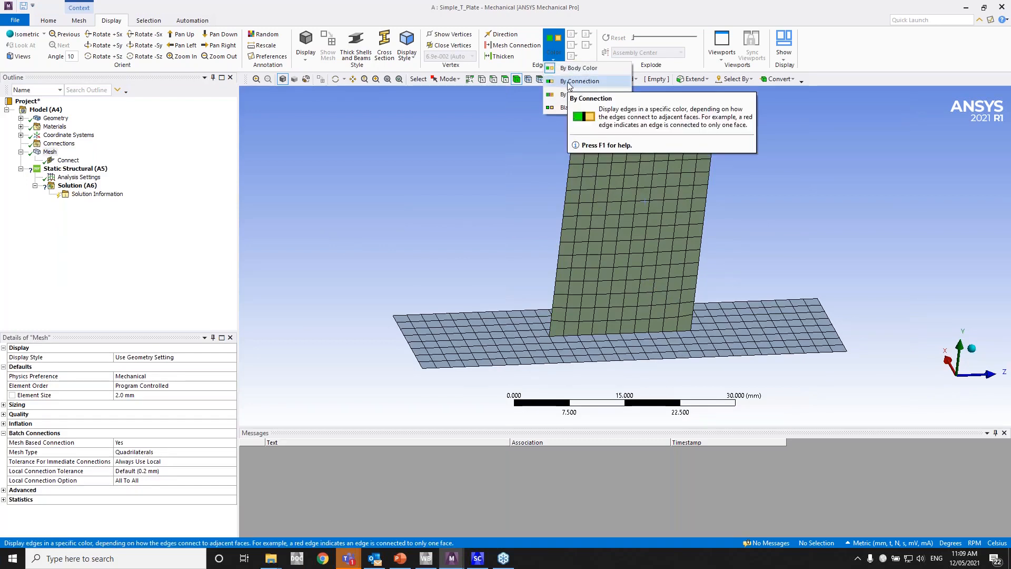
left_click(582, 81)
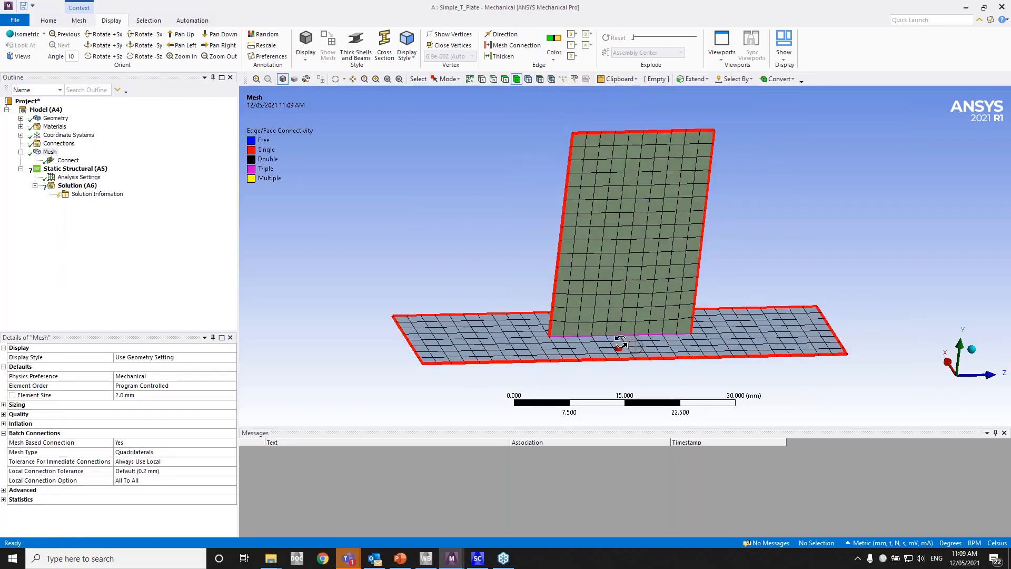
scroll("up", 3)
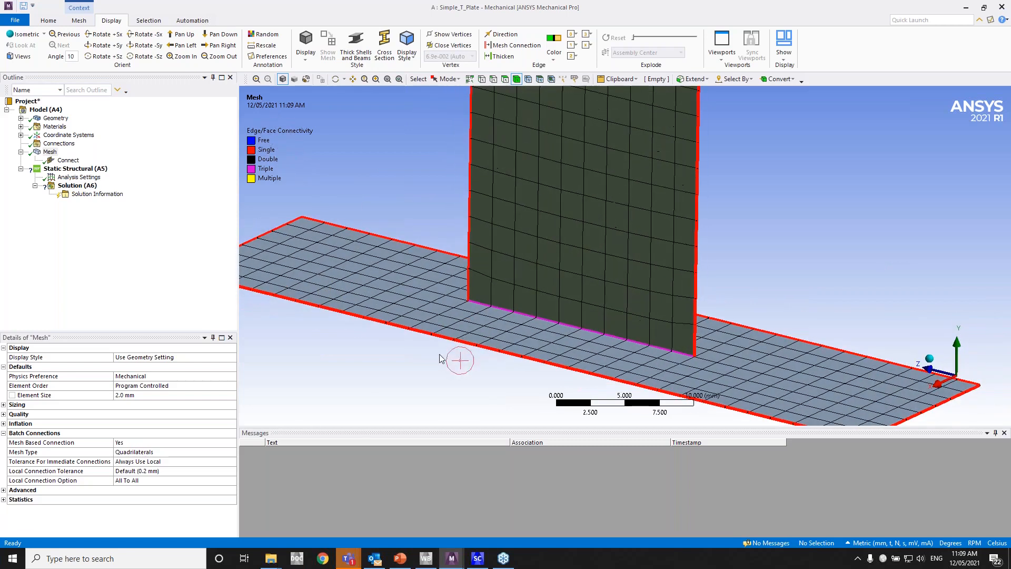
mouse_move(452, 337)
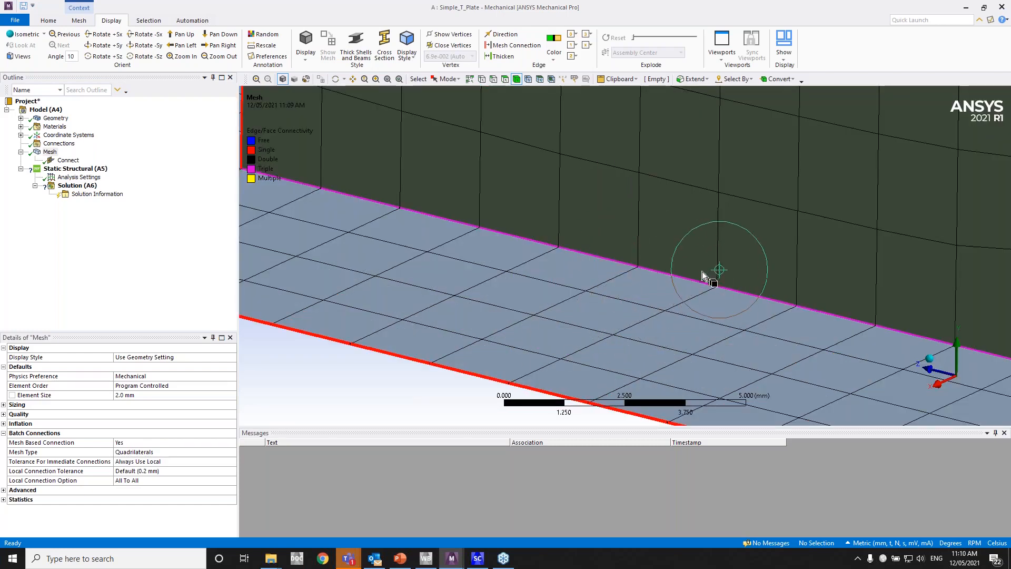
mouse_move(645, 251)
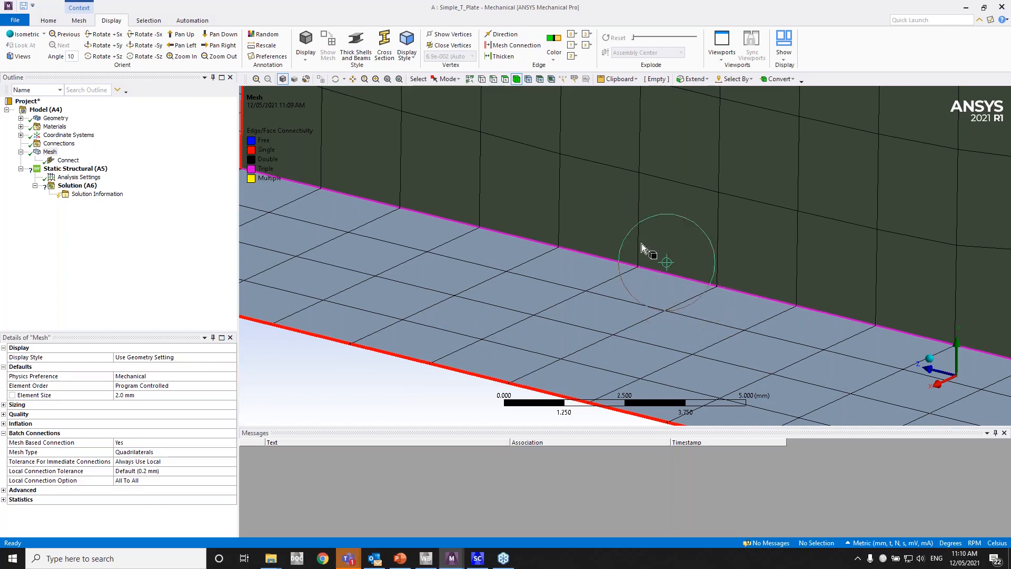
mouse_move(538, 79)
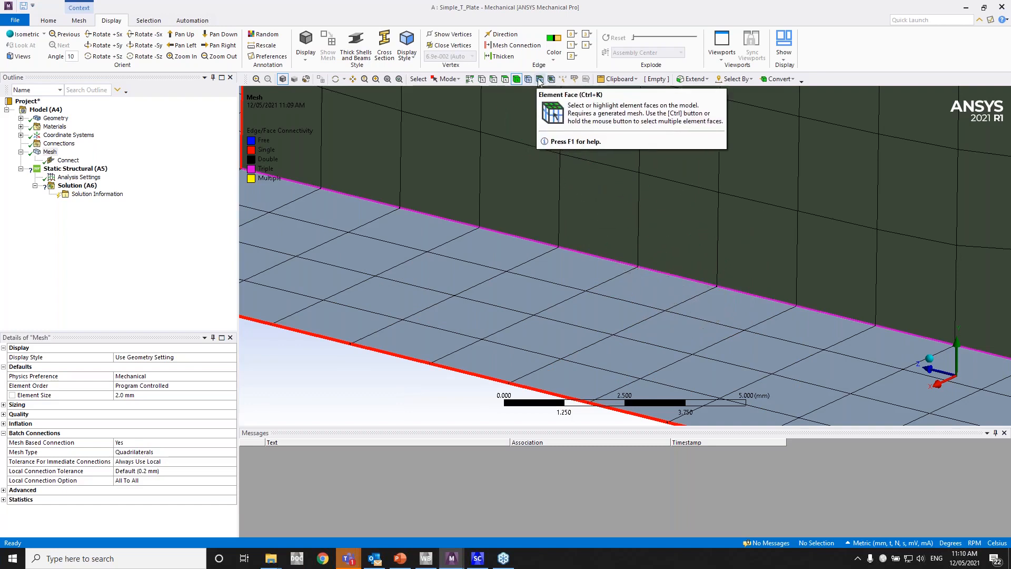
- Pick element faces at the T junction with the Element Face filter, then clear the selection
left_click(561, 268)
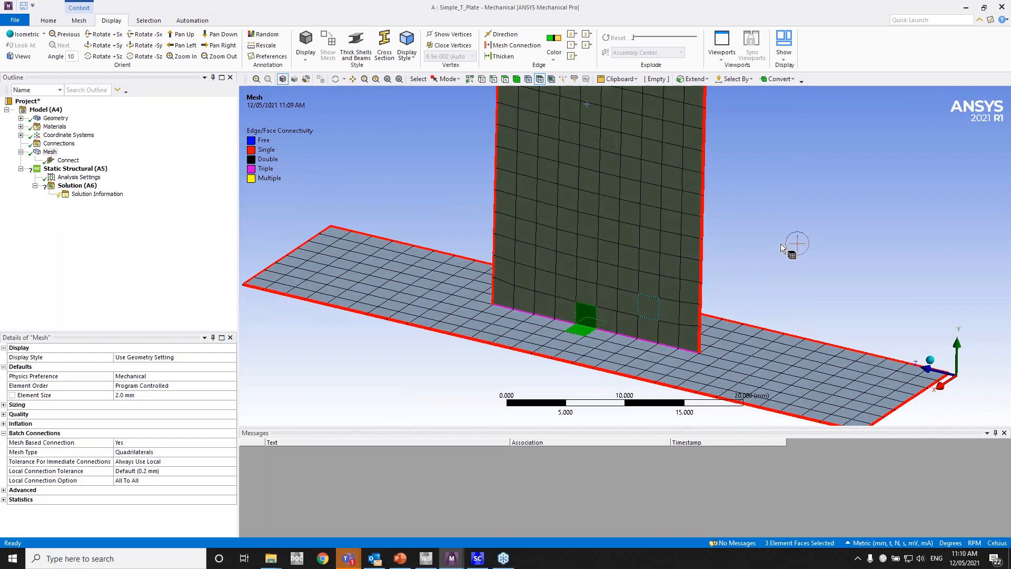
left_click(781, 251)
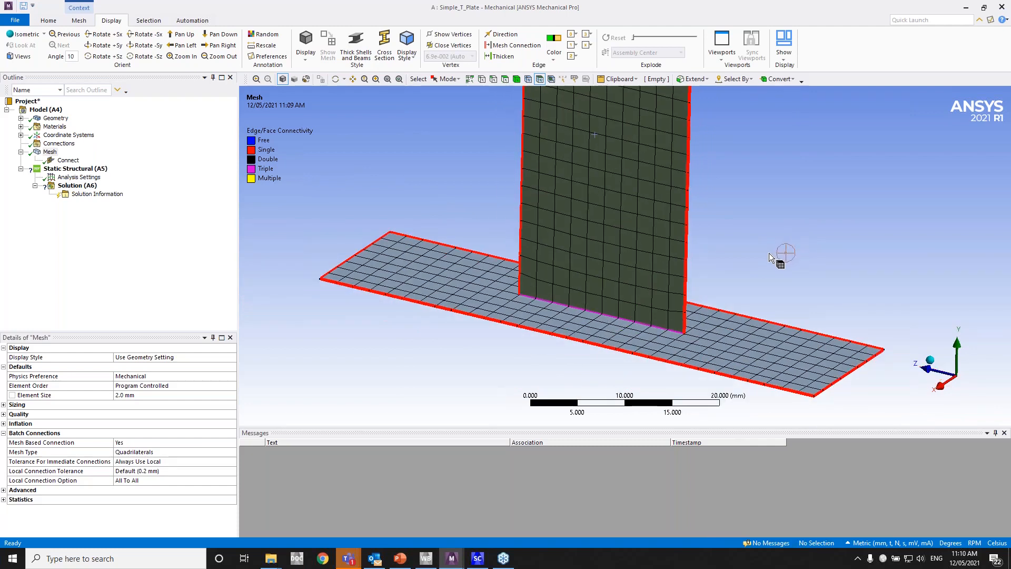
mouse_move(749, 266)
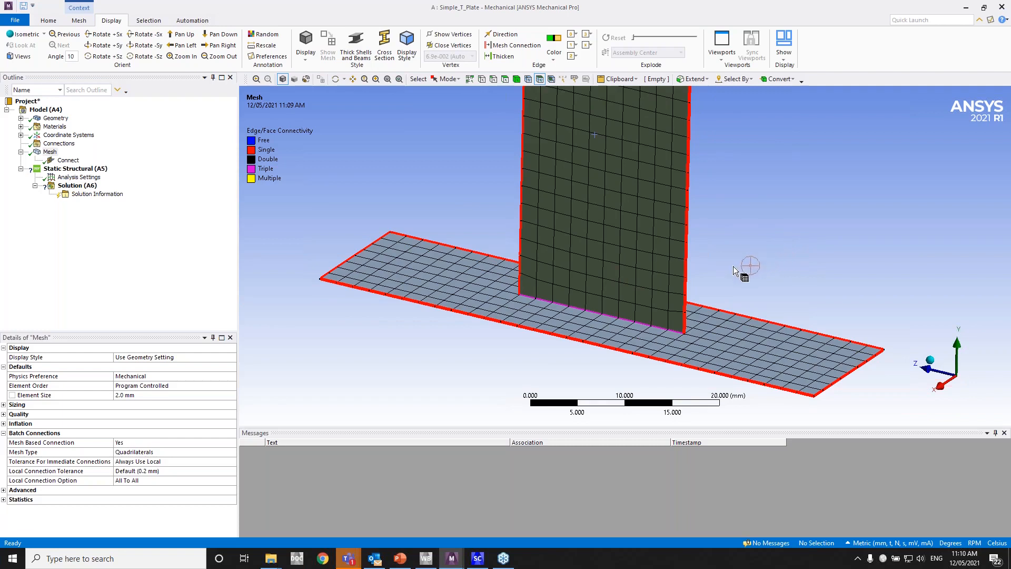
mouse_move(583, 384)
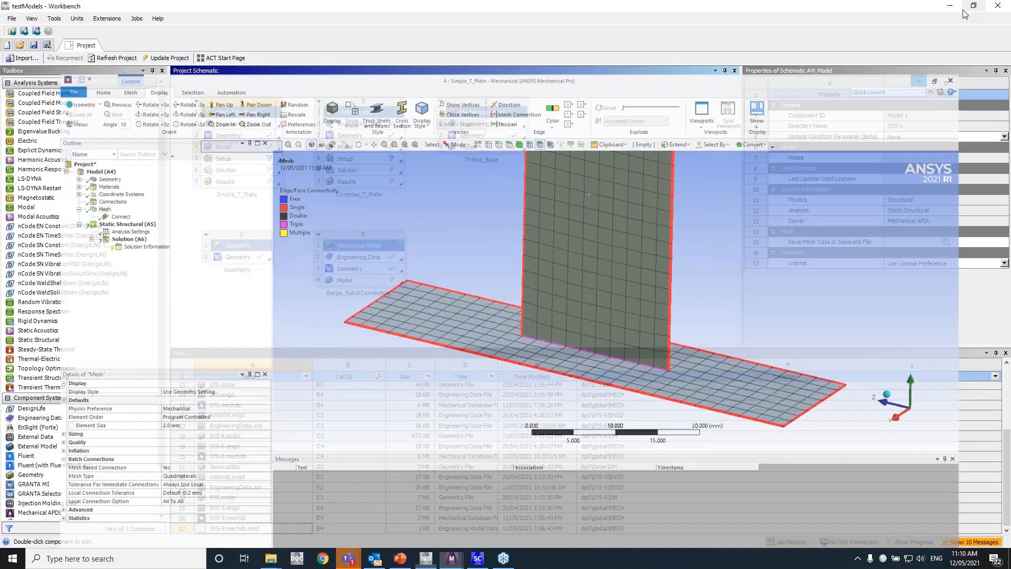
- Present the Complex T Model slide in PowerPoint, then switch back to the Workbench project
left_click(399, 559)
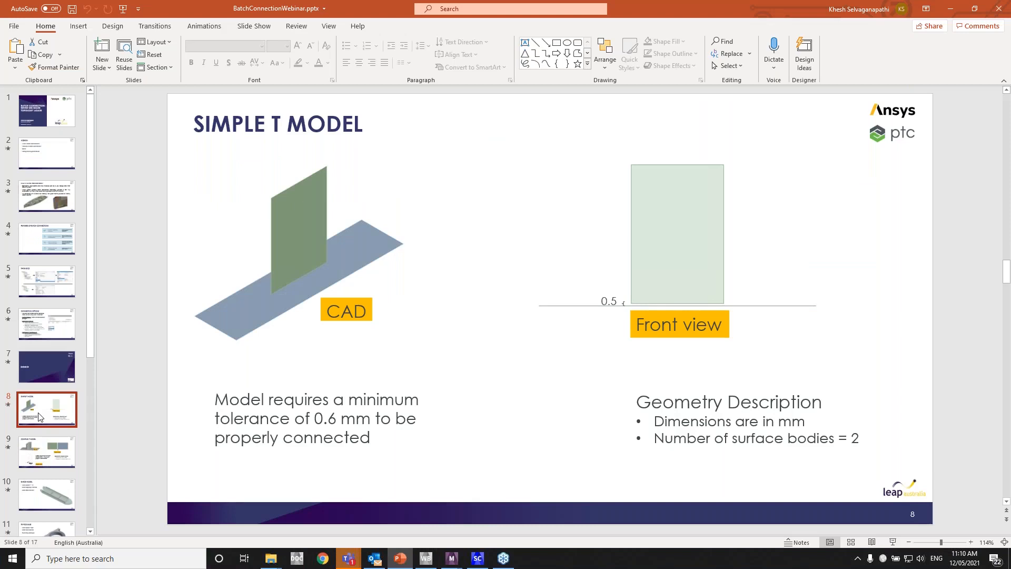
left_click(46, 452)
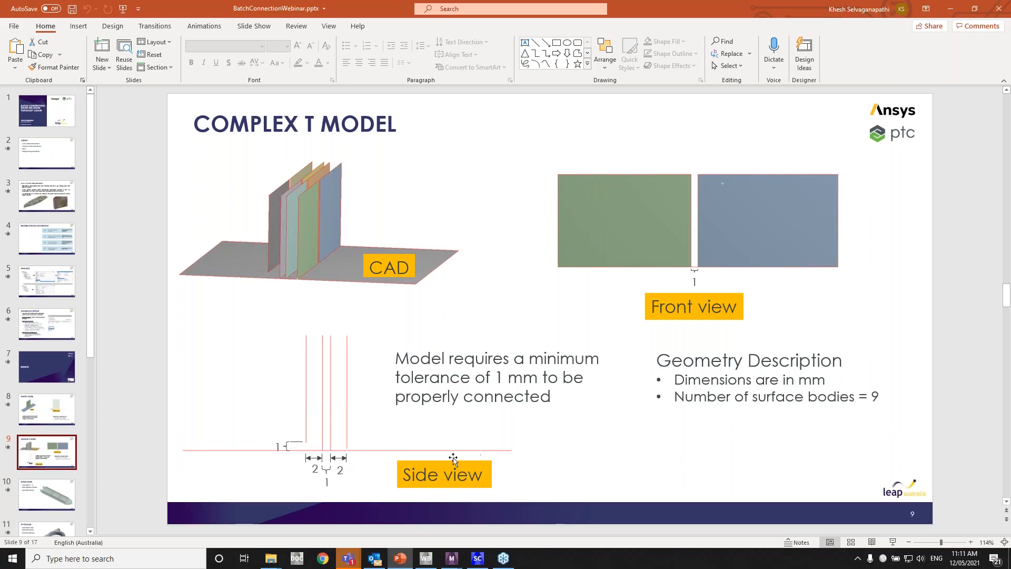
mouse_move(343, 469)
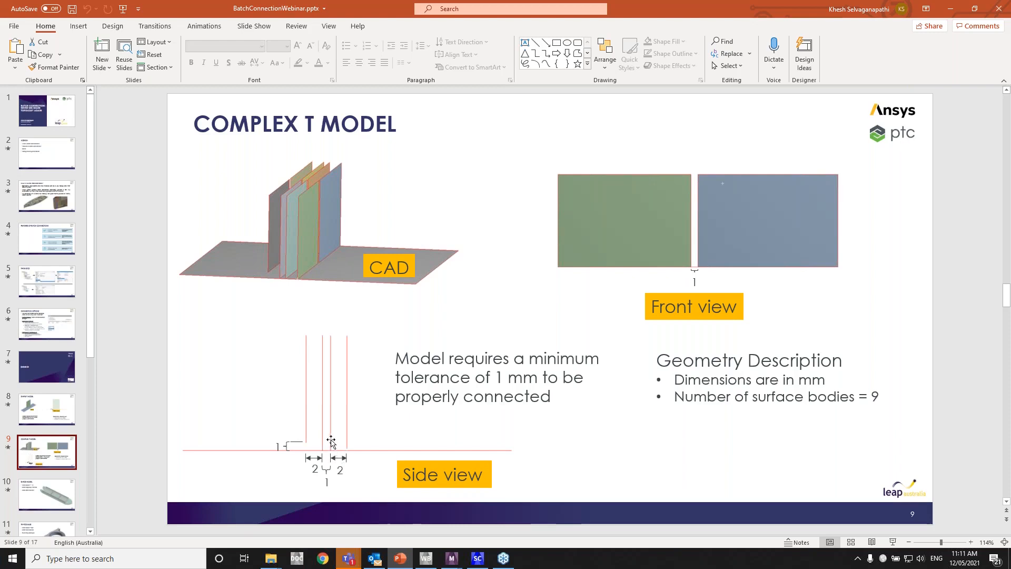
mouse_move(330, 435)
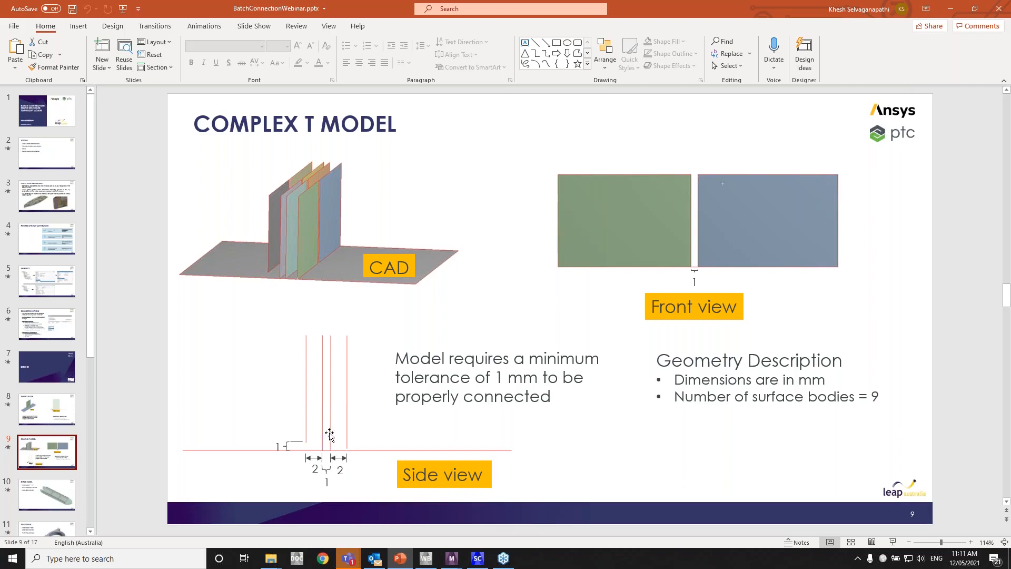
mouse_move(325, 444)
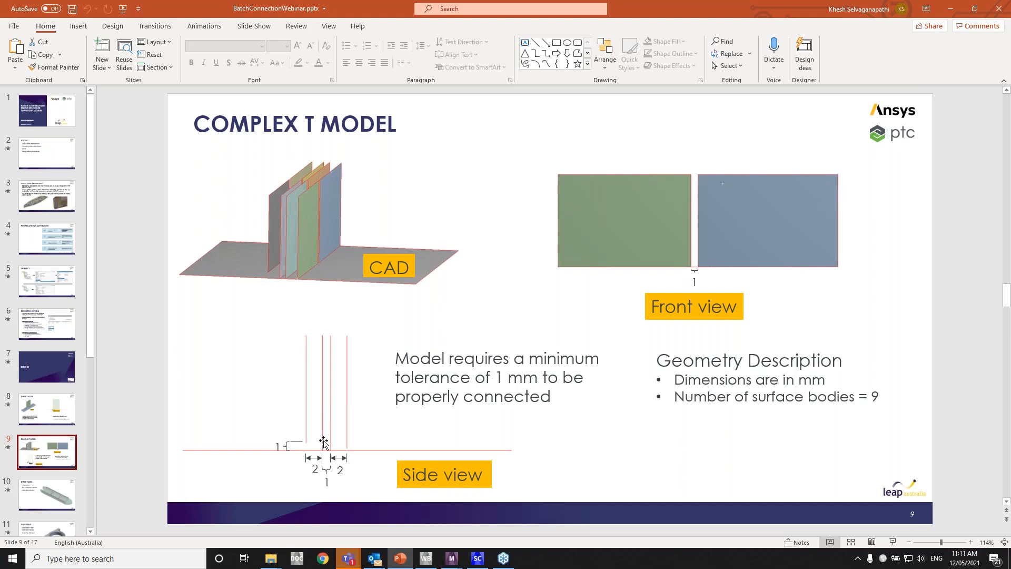
mouse_move(324, 429)
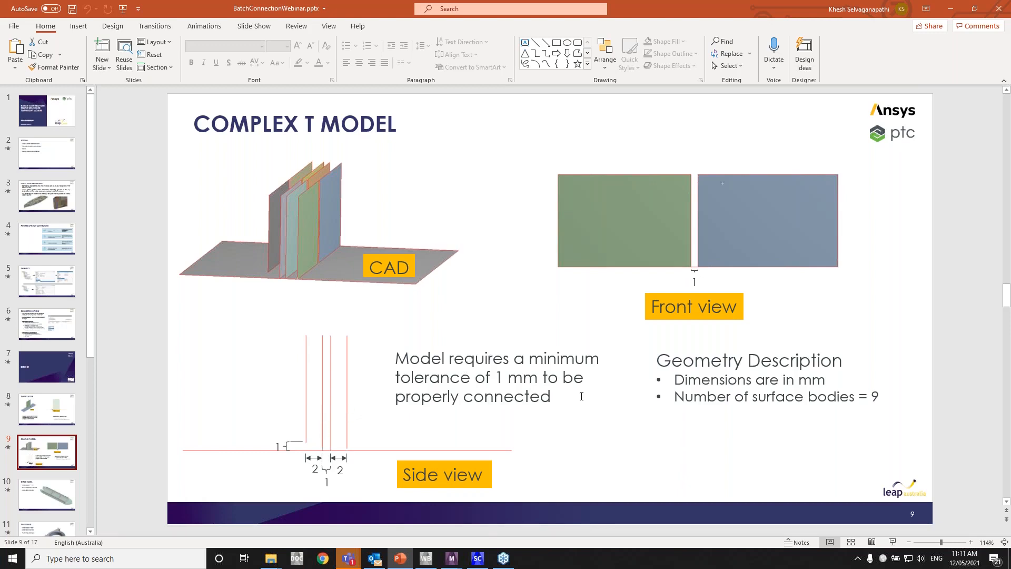
mouse_move(559, 467)
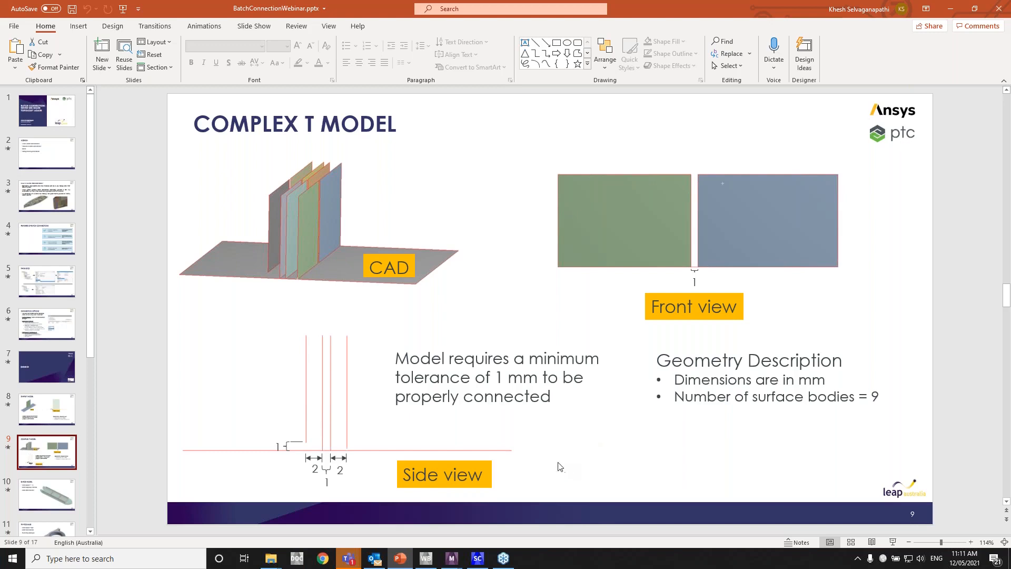
mouse_move(338, 257)
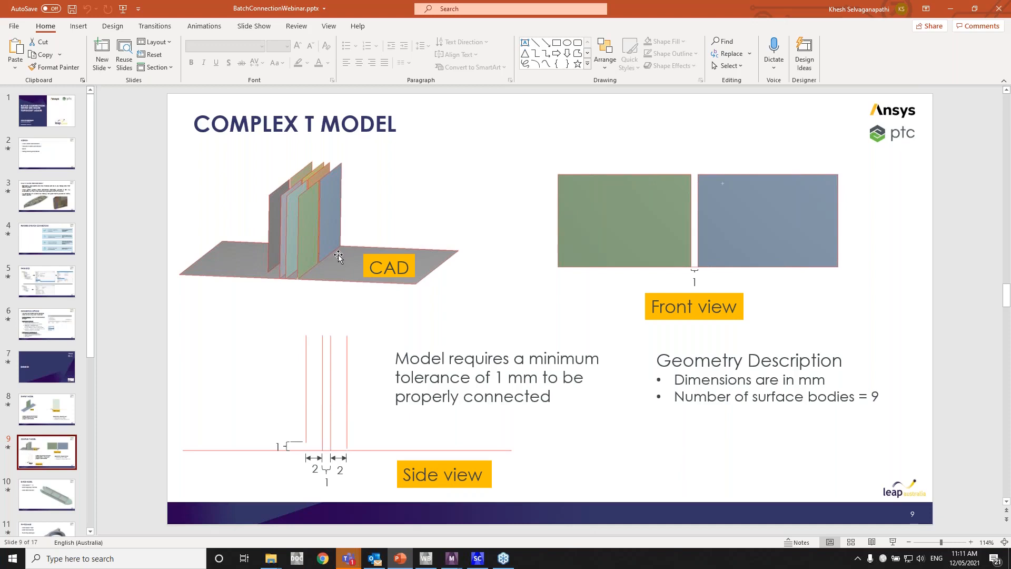
mouse_move(366, 357)
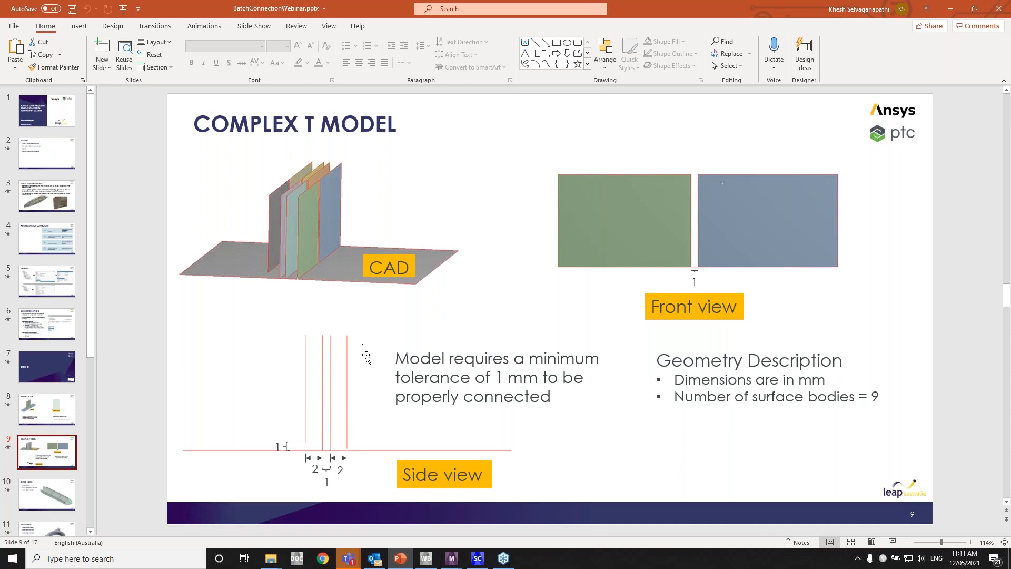
mouse_move(477, 224)
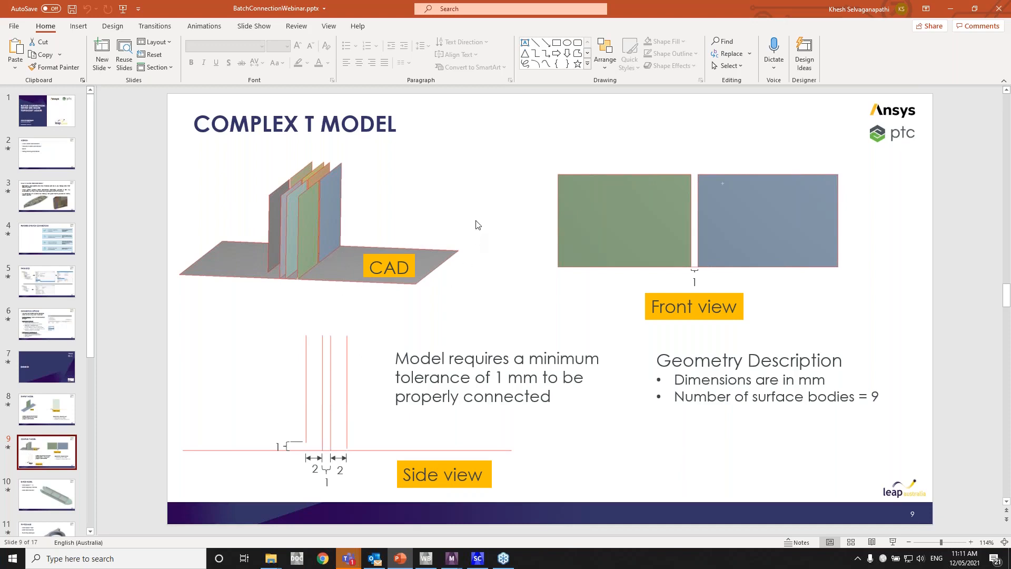
mouse_move(486, 279)
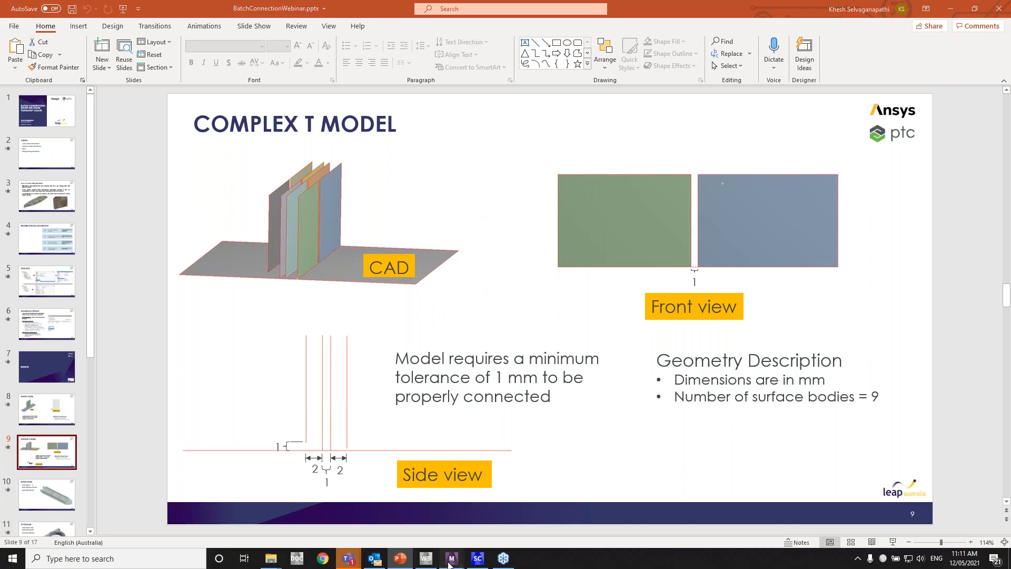
left_click(450, 558)
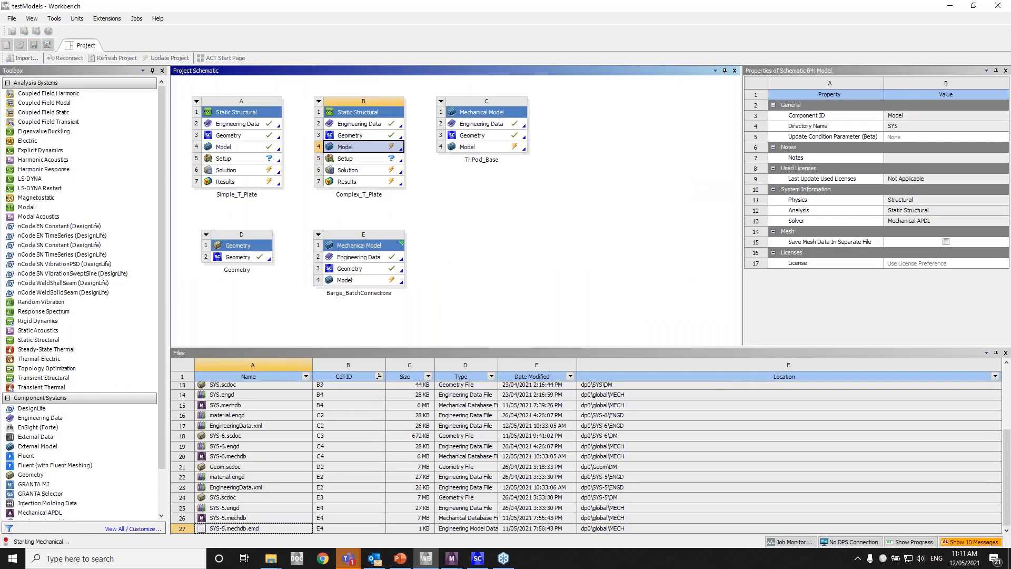
- Open the Complex_T_Plate Model cell in Mechanical
double_click(357, 147)
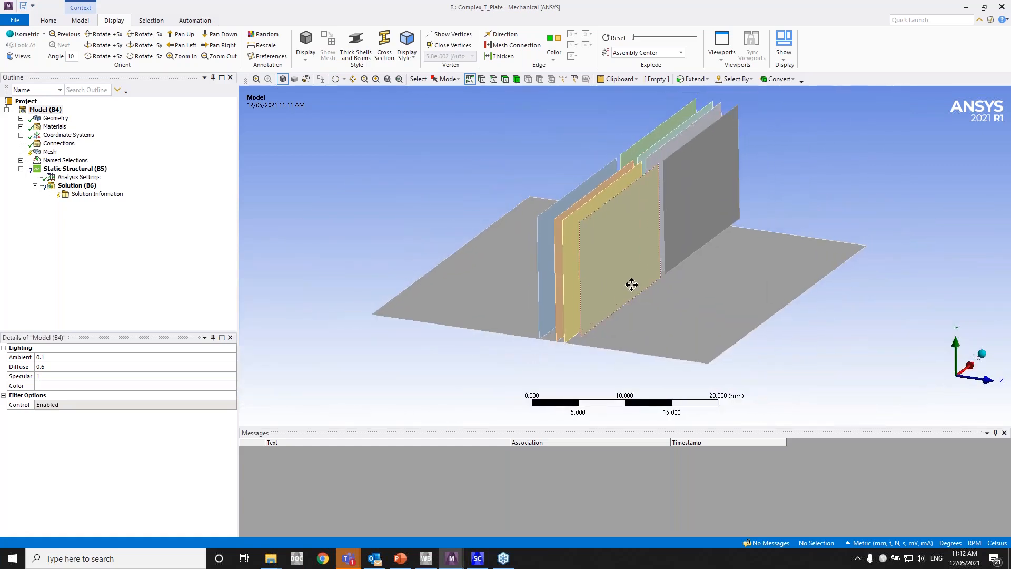
- Review the faces grouped in the step1 to step5 named selections, then clear the highlight
left_click(21, 161)
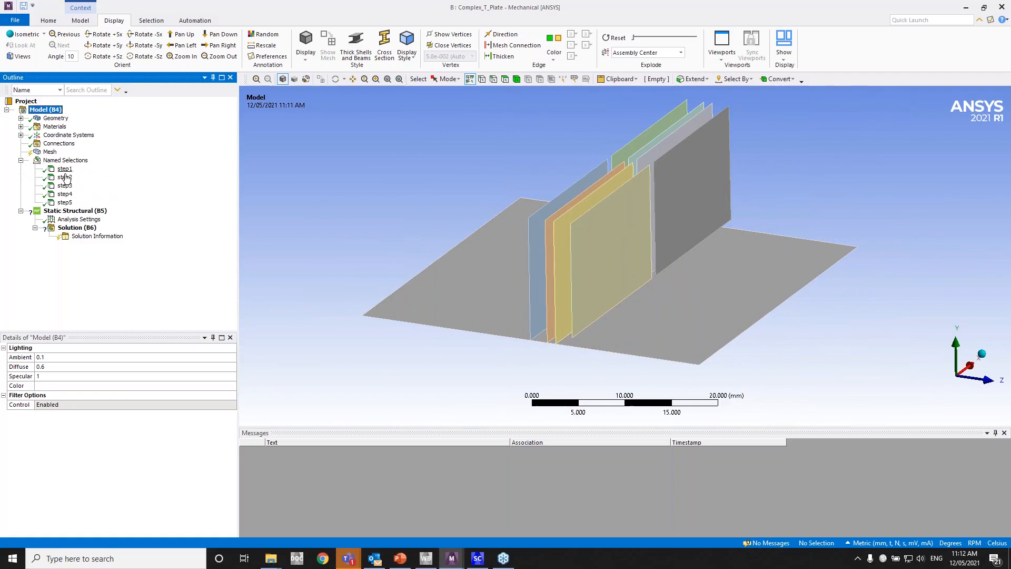
mouse_move(66, 177)
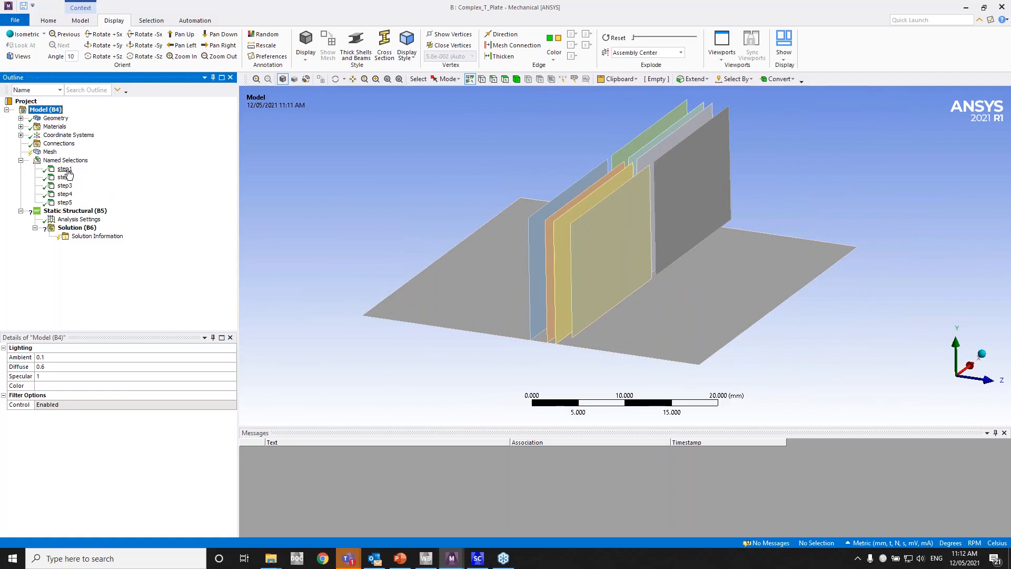
left_click(64, 169)
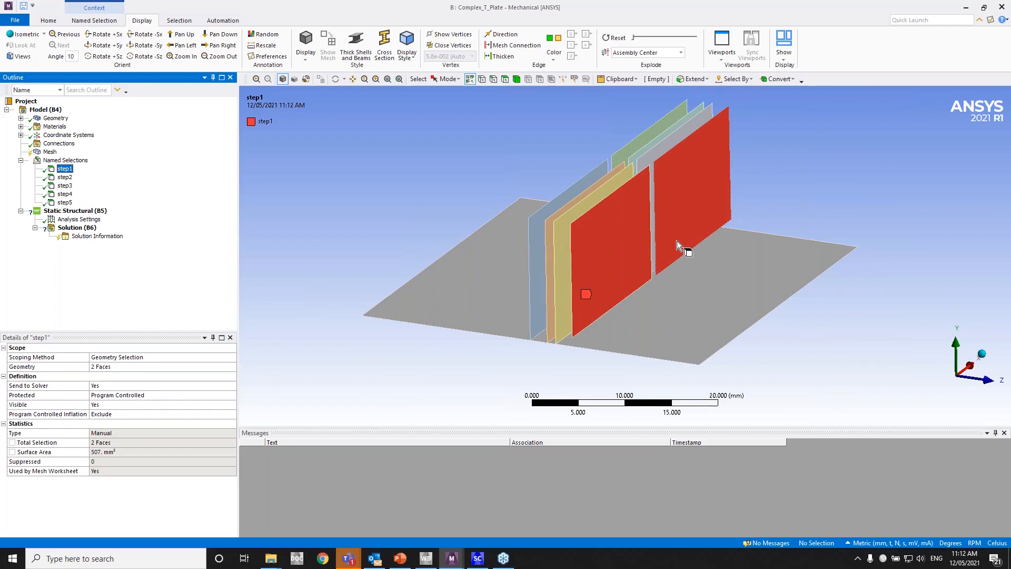
left_click(65, 177)
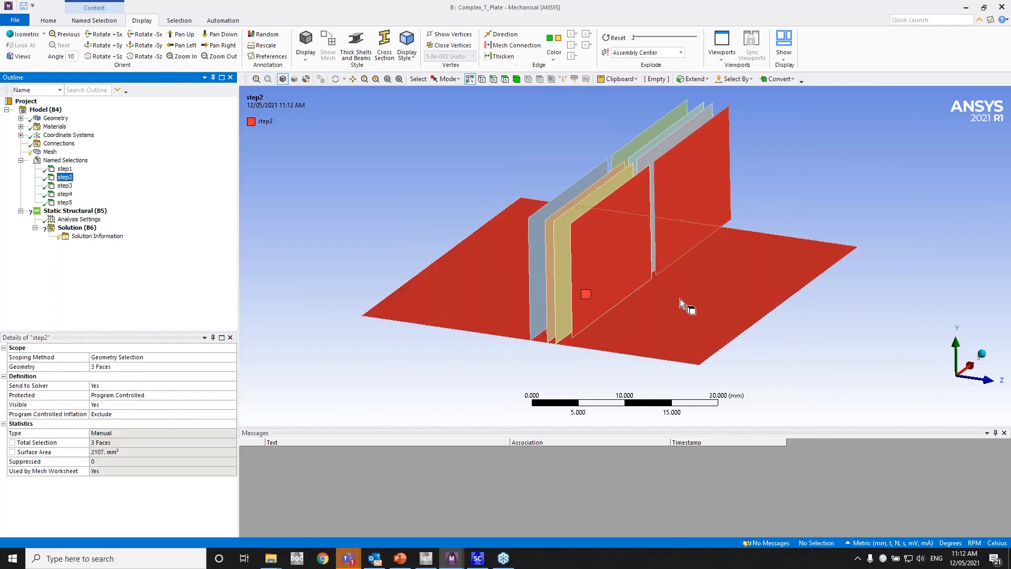
mouse_move(644, 289)
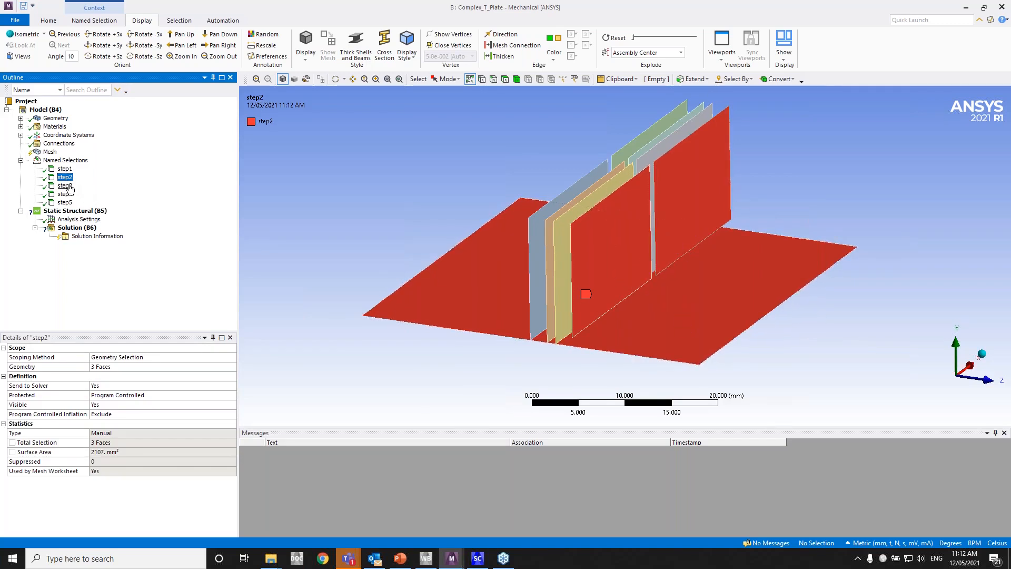
left_click(66, 185)
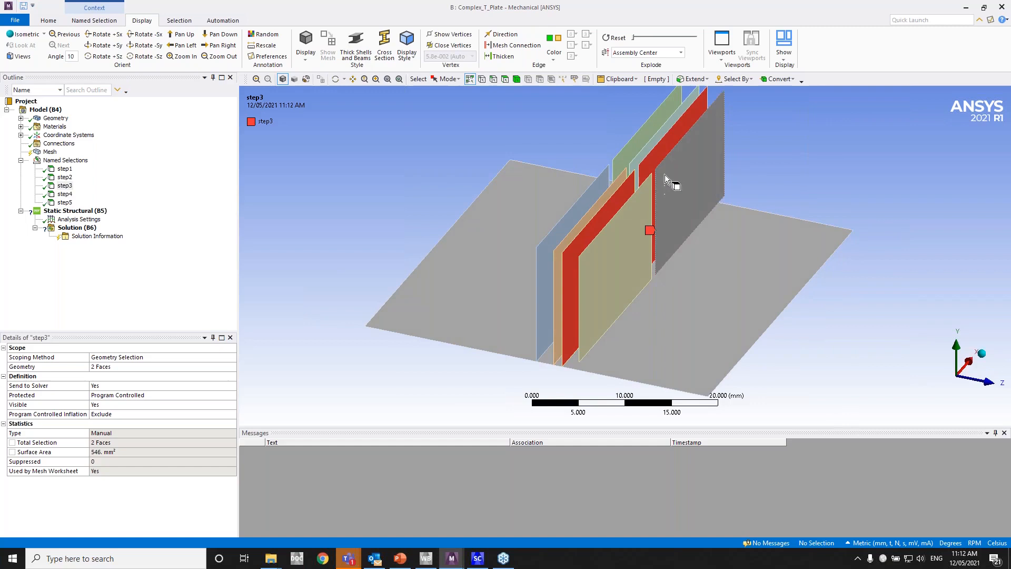
mouse_move(92, 189)
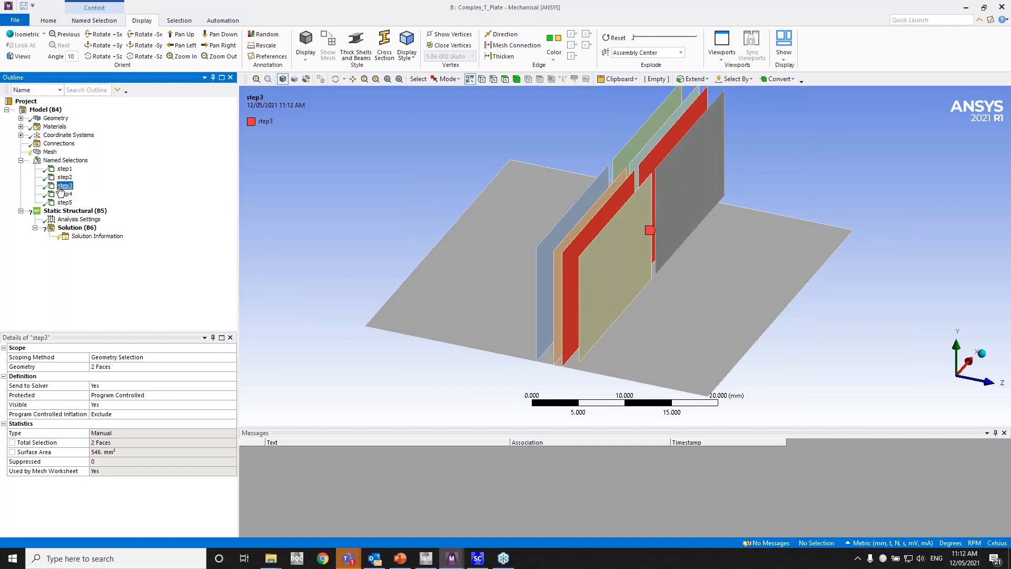
left_click(64, 194)
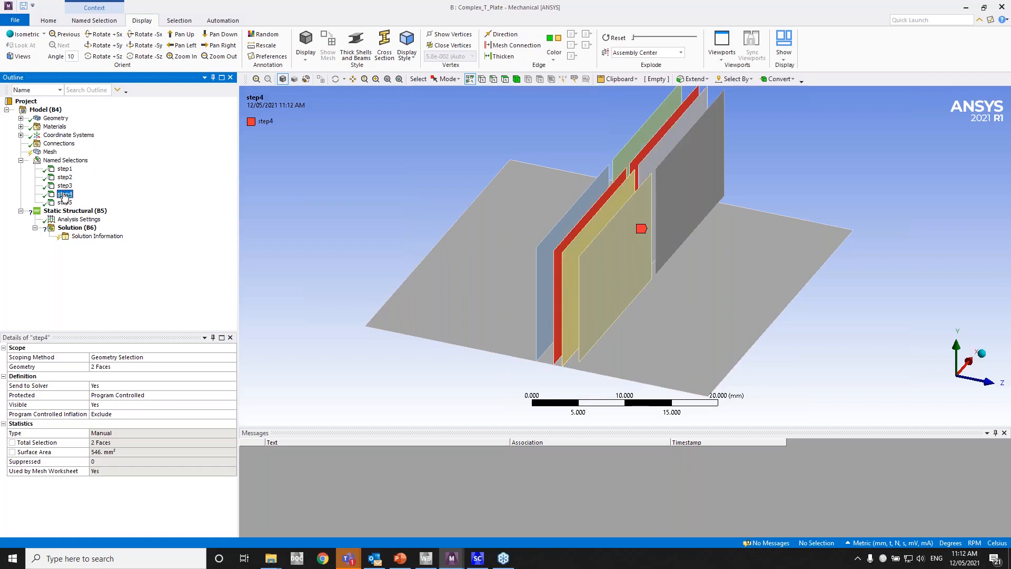
left_click(64, 202)
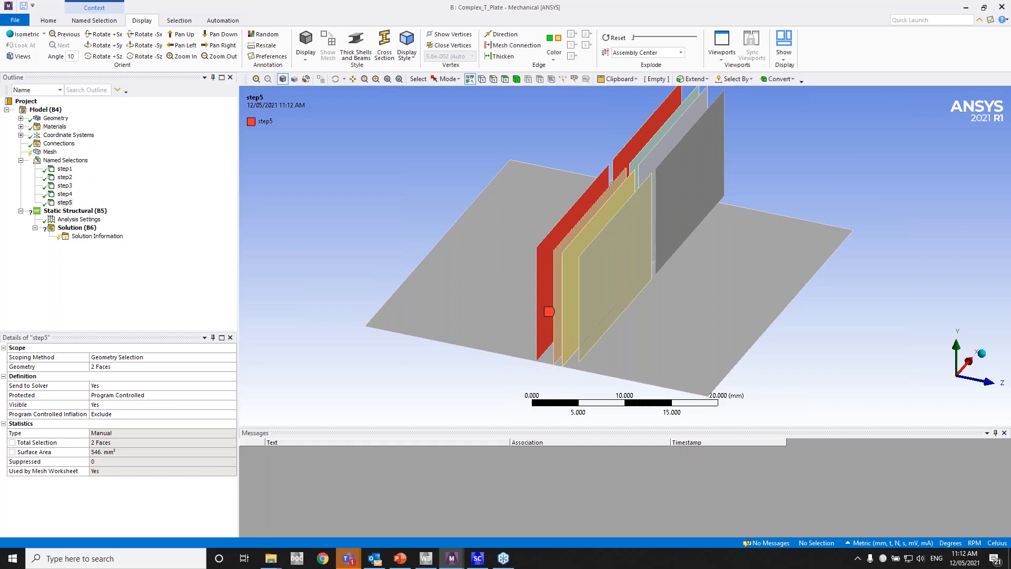
mouse_move(597, 219)
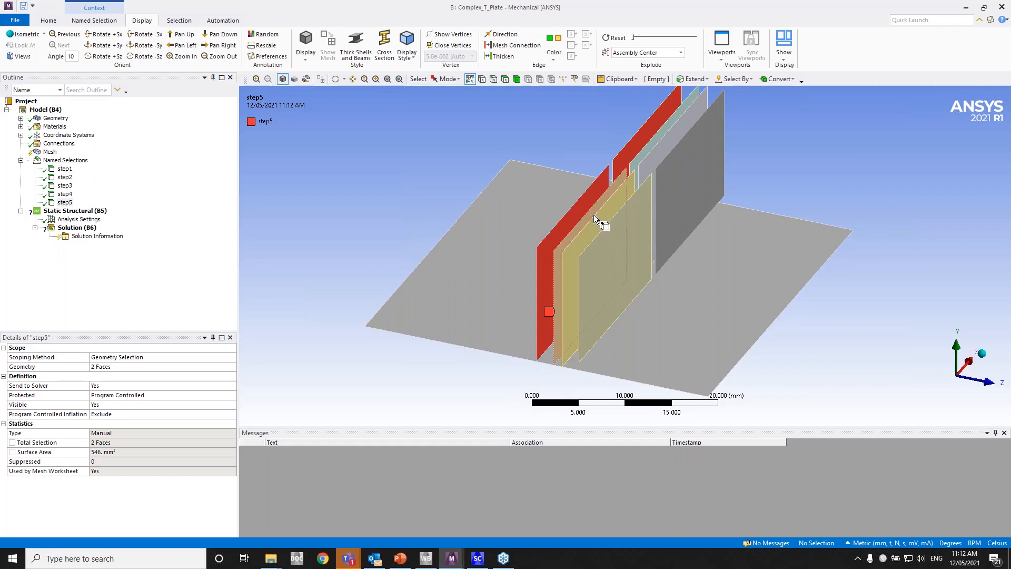
mouse_move(452, 216)
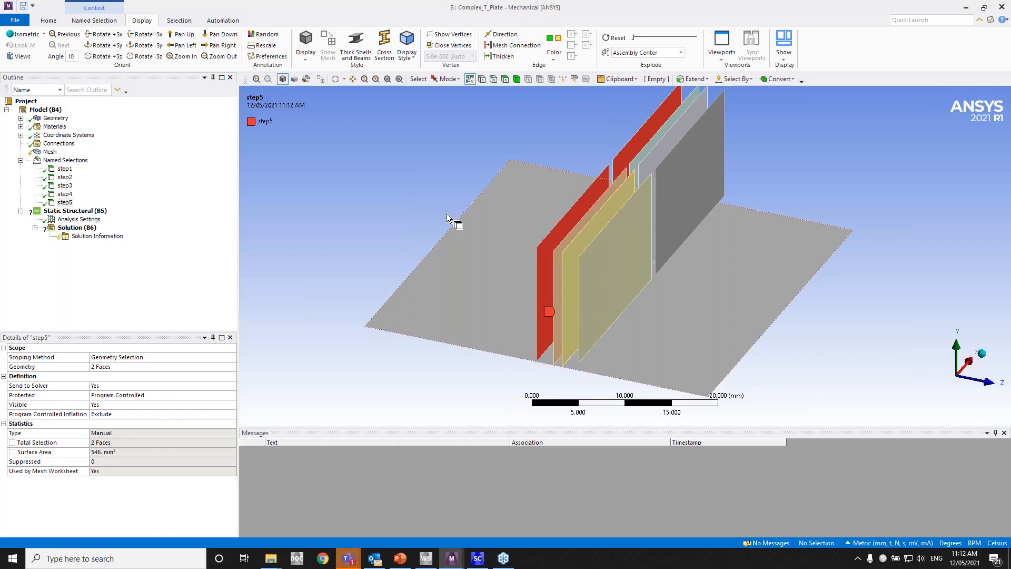
left_click(76, 211)
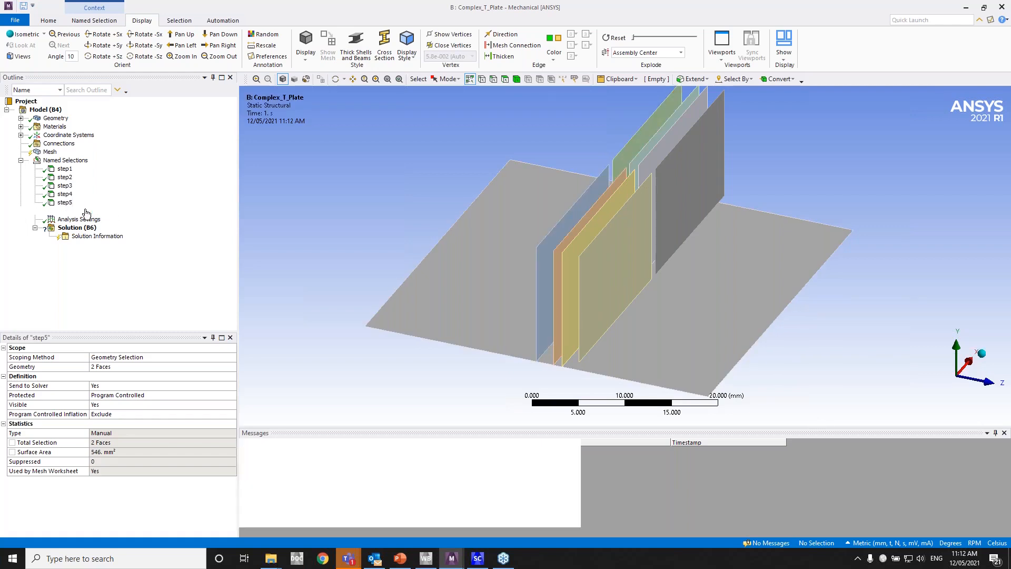
- Set Mesh Based Connection to Yes in the mesh Batch Connections settings
left_click(49, 152)
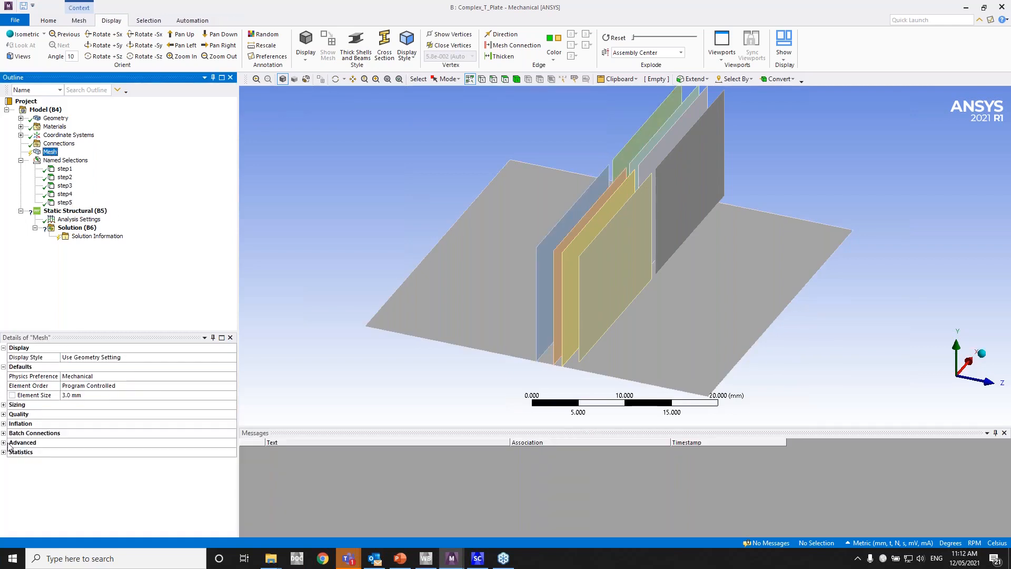
left_click(34, 433)
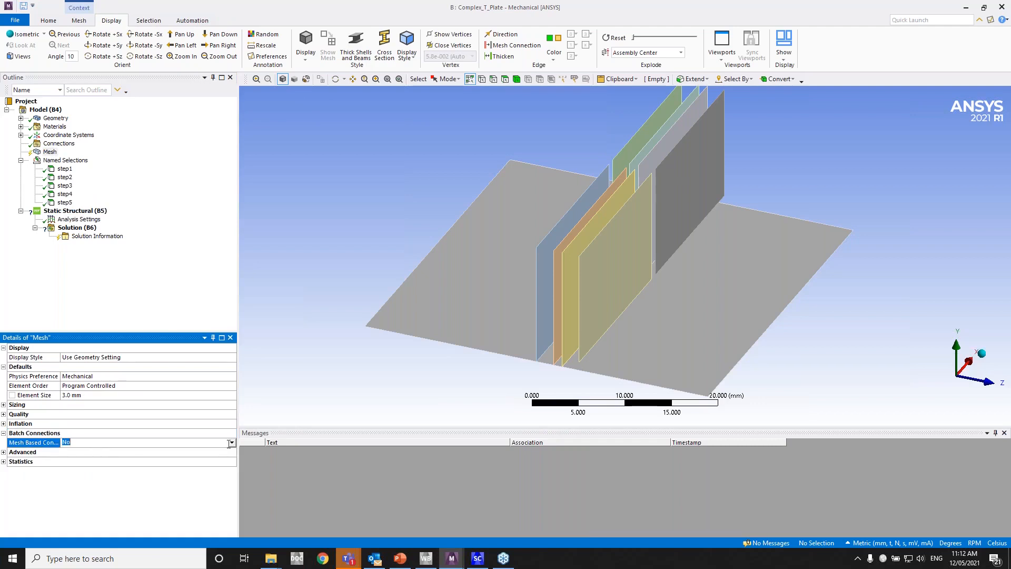
left_click(171, 442)
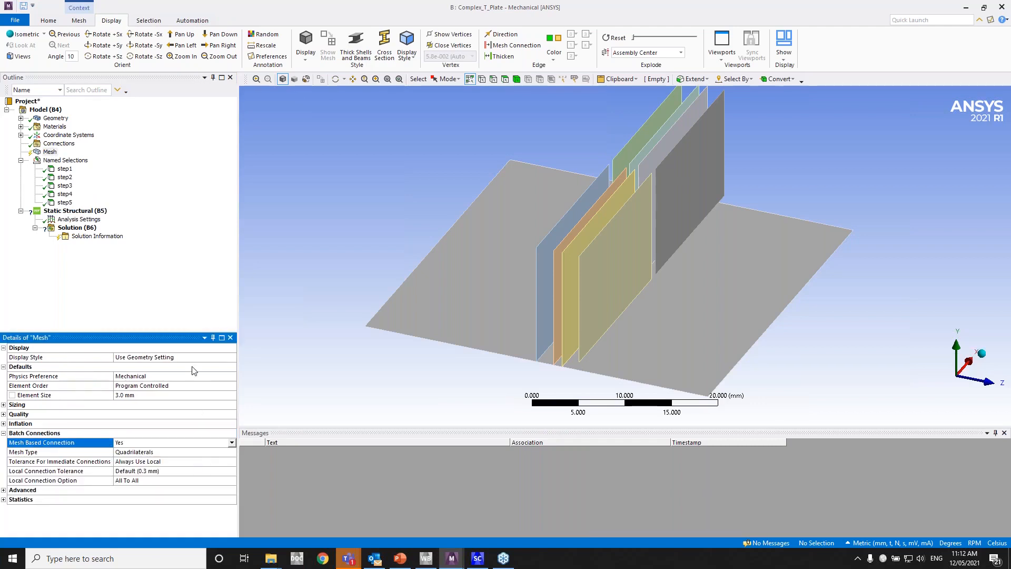
- Insert a Connect control with 1.2 mm tolerance, scoped by Named Selection with Use Worksheet set to Yes
right_click(50, 151)
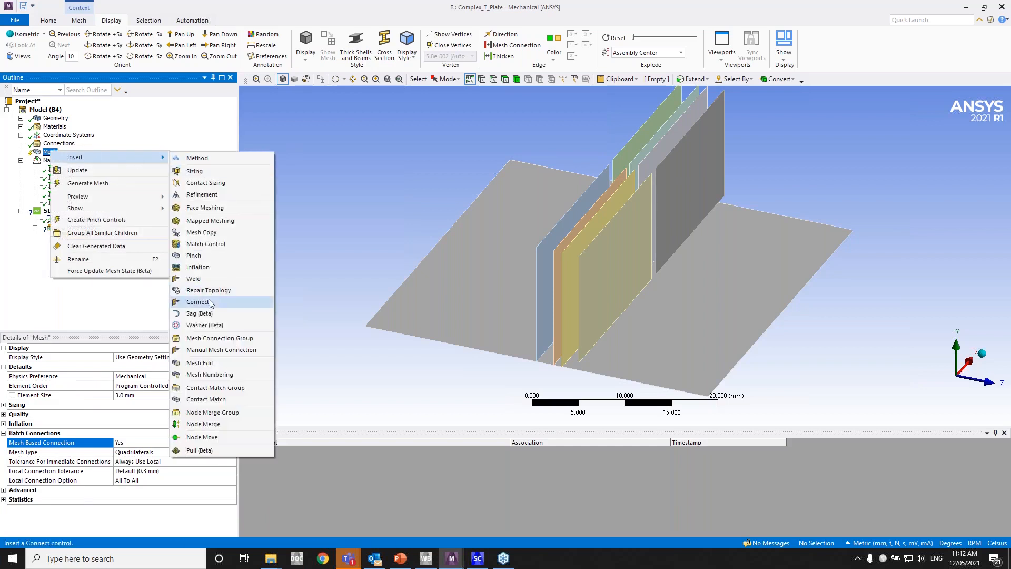
left_click(199, 302)
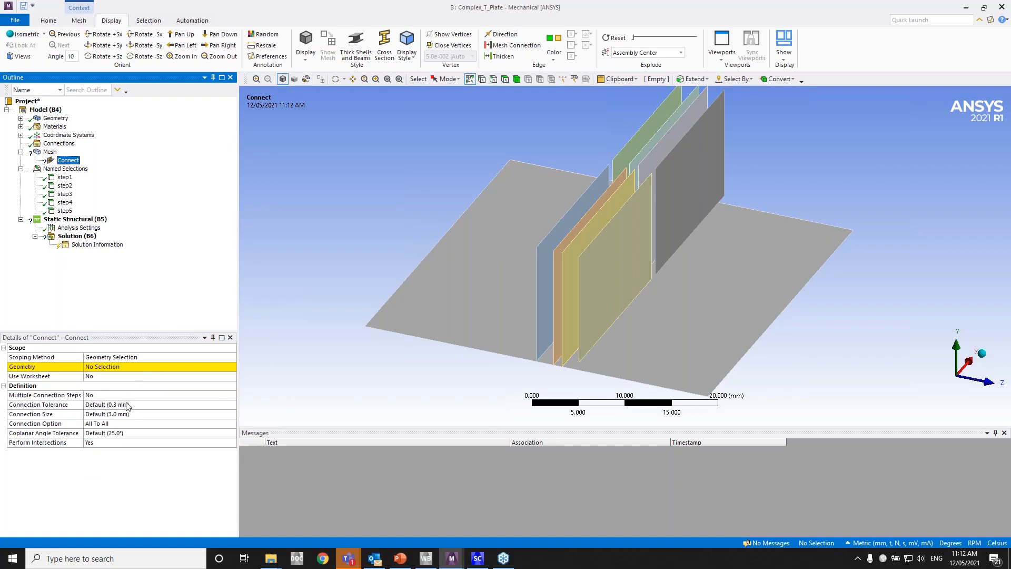
mouse_move(131, 407)
type("1.2")
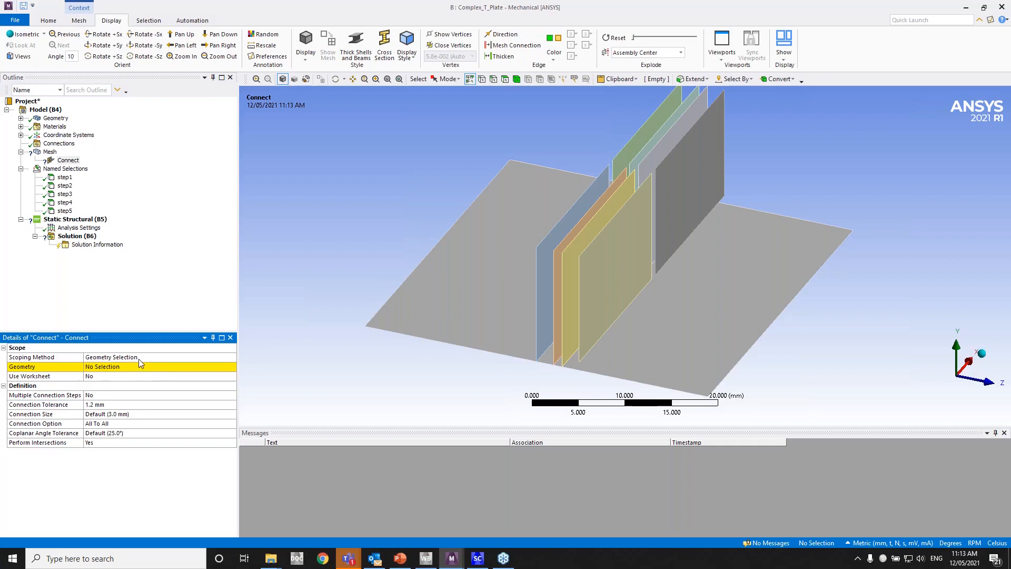
left_click(231, 357)
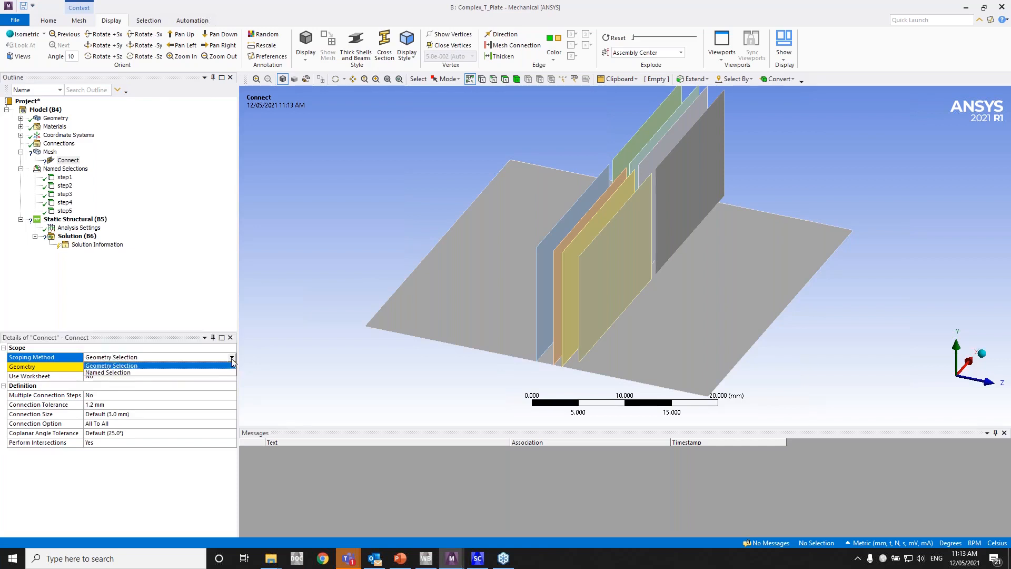
left_click(110, 366)
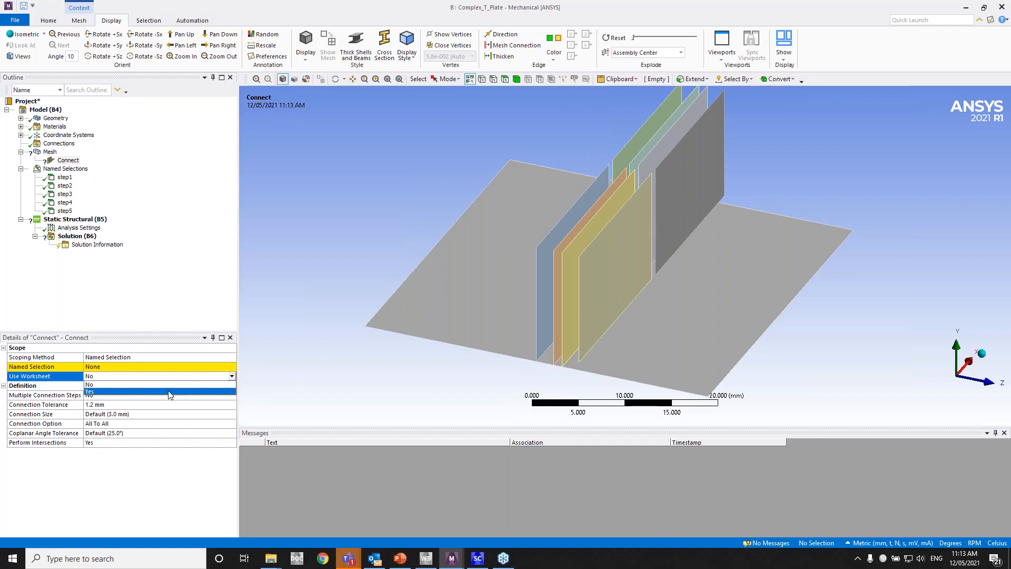
left_click(159, 376)
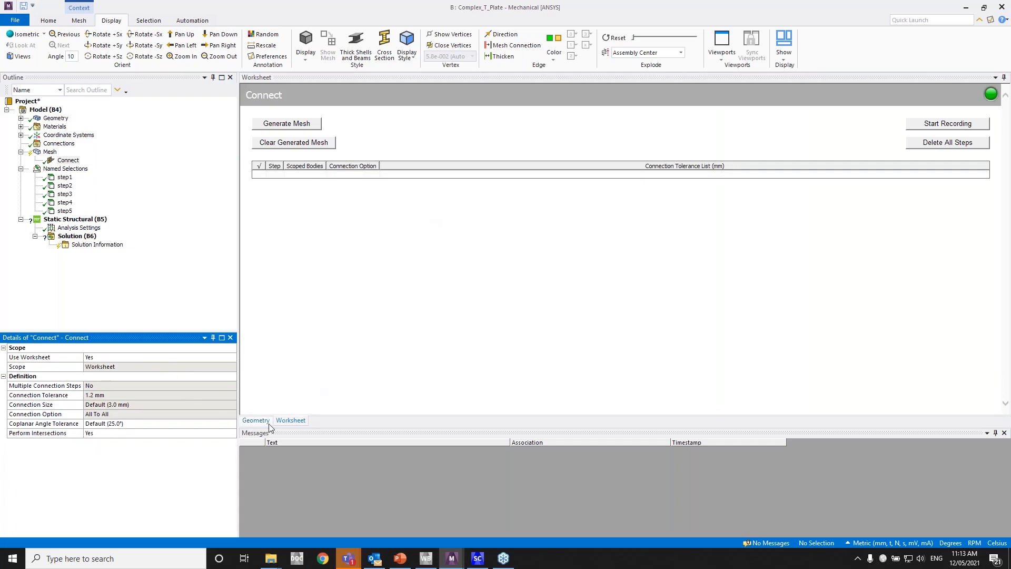
- Add worksheet step 1 scoped to step1 with the Free To Free connection option
left_click(255, 420)
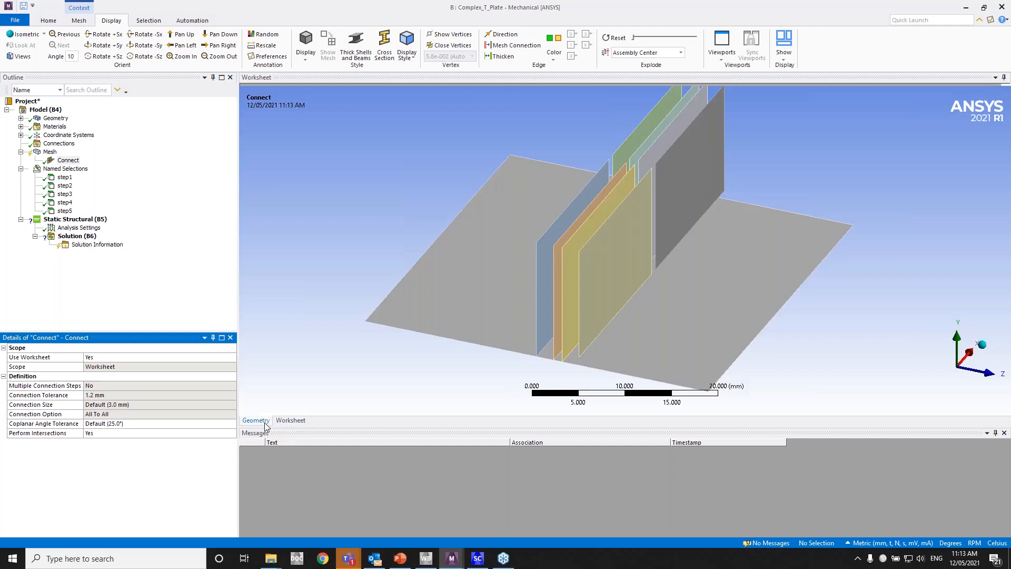
left_click(290, 420)
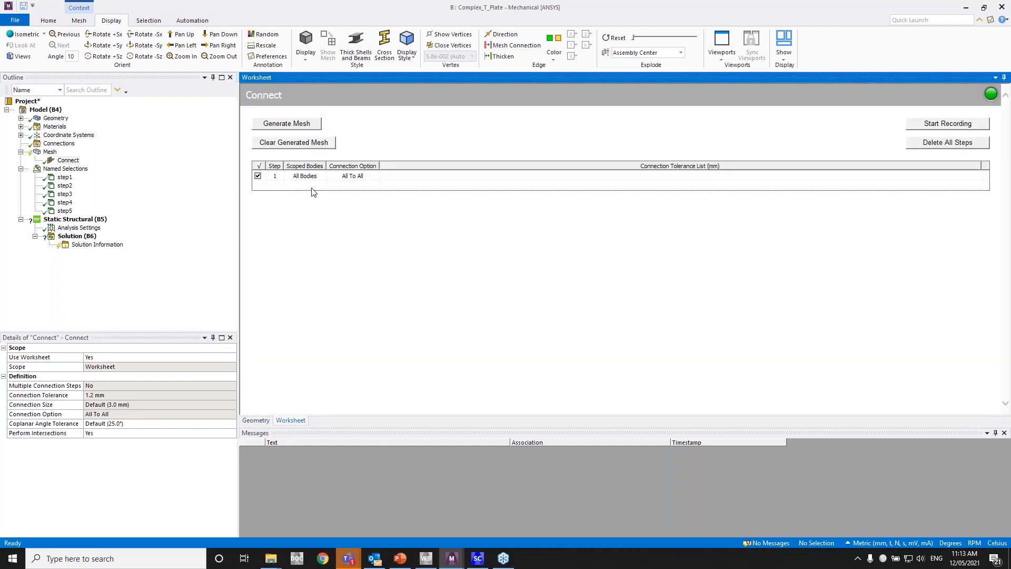
left_click(304, 176)
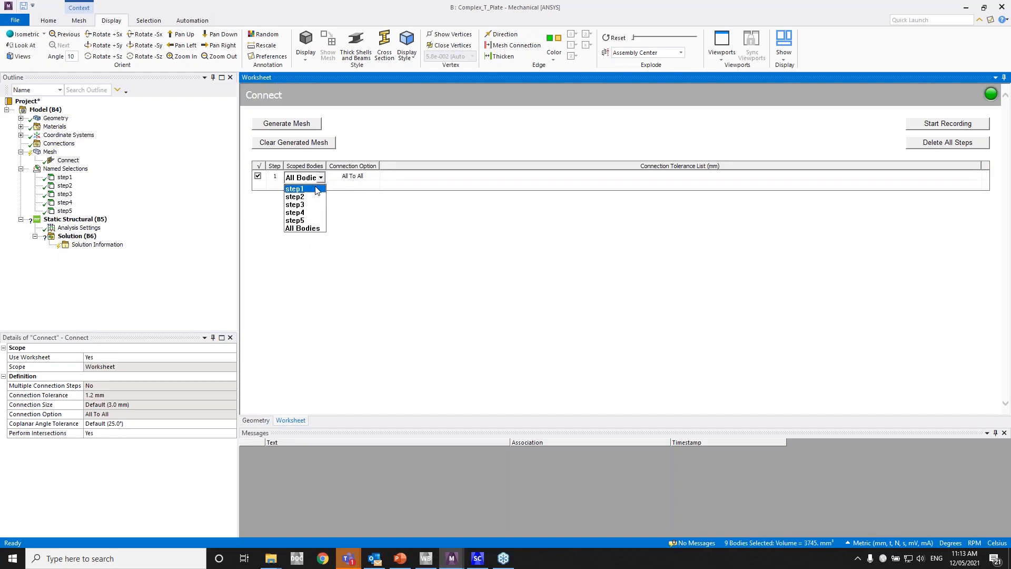
left_click(255, 420)
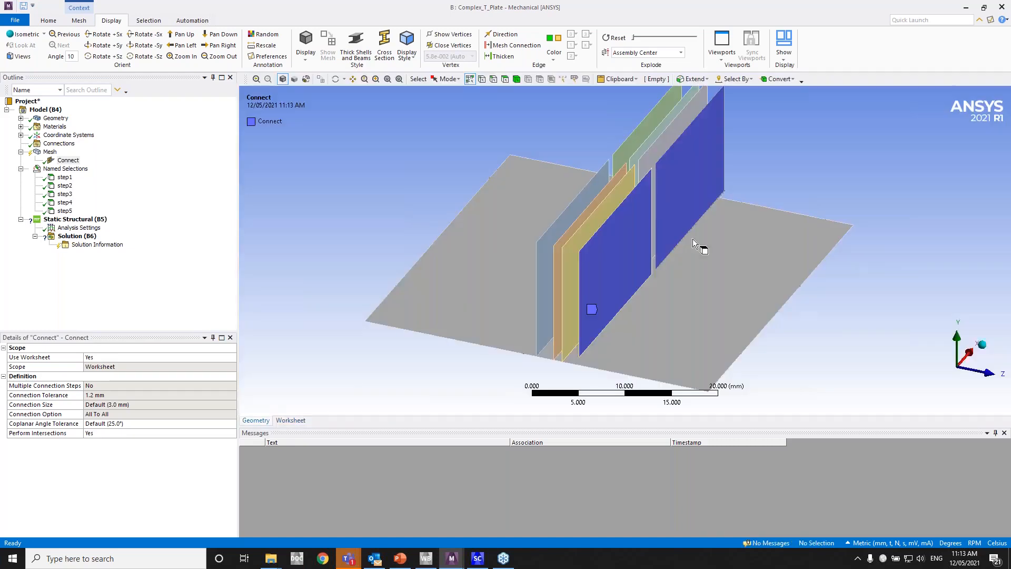
left_click(64, 177)
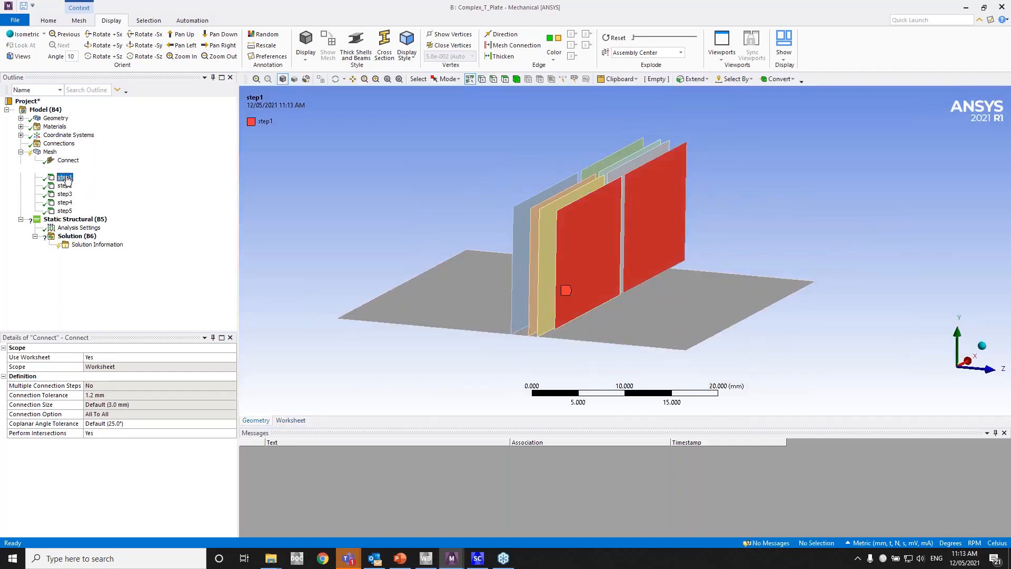
left_click(64, 177)
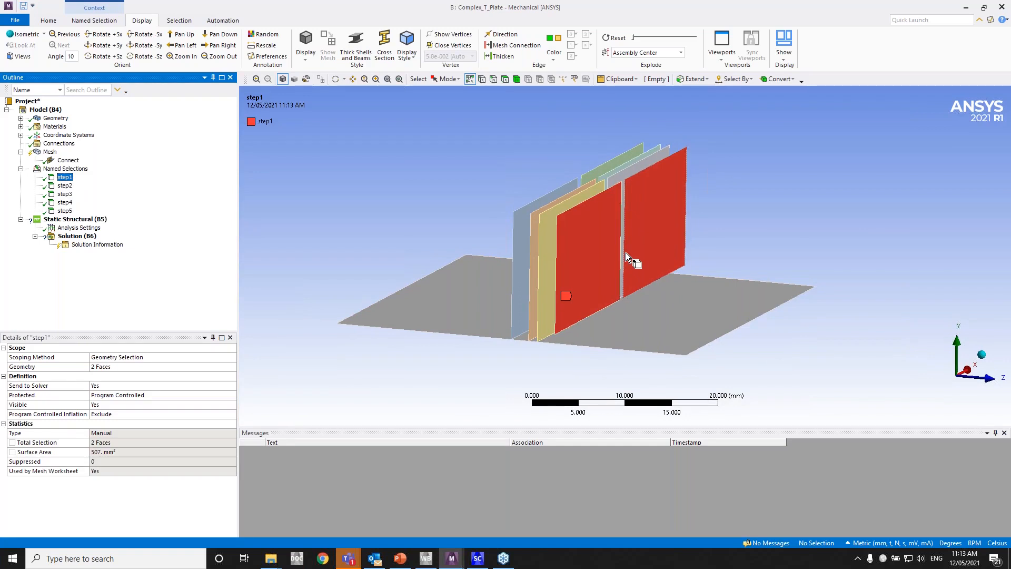
mouse_move(230, 334)
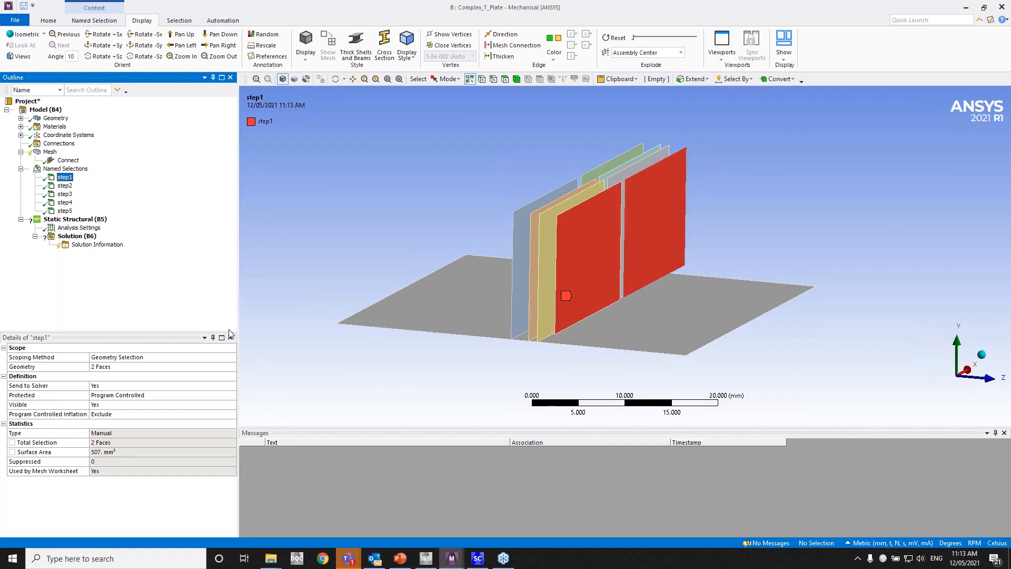
left_click(67, 160)
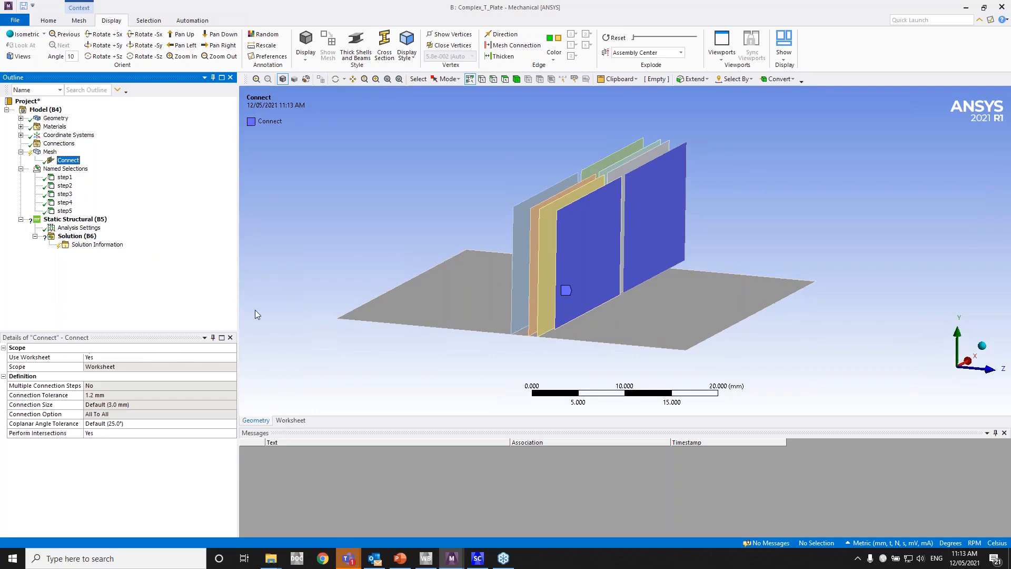
left_click(291, 420)
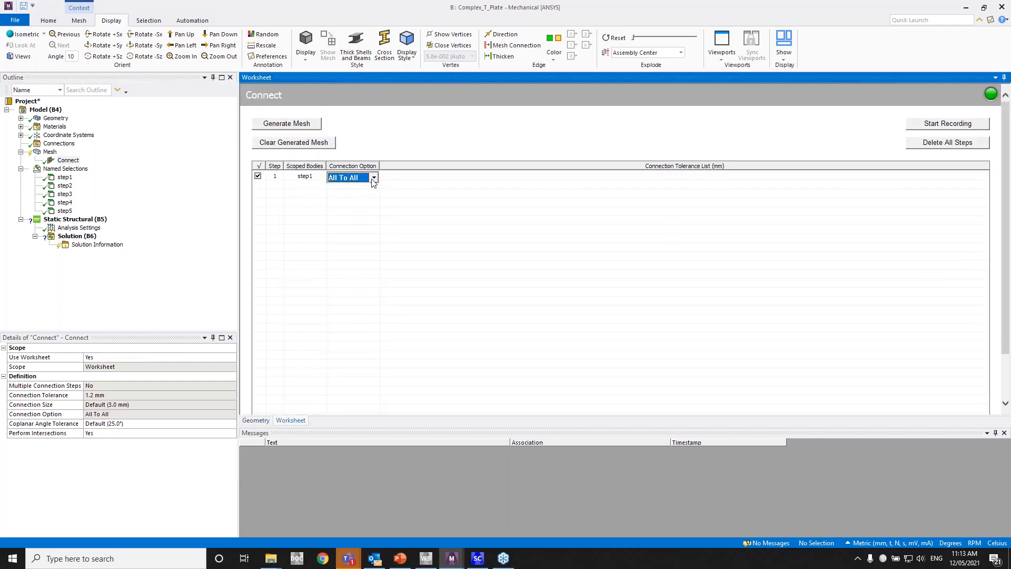
left_click(352, 176)
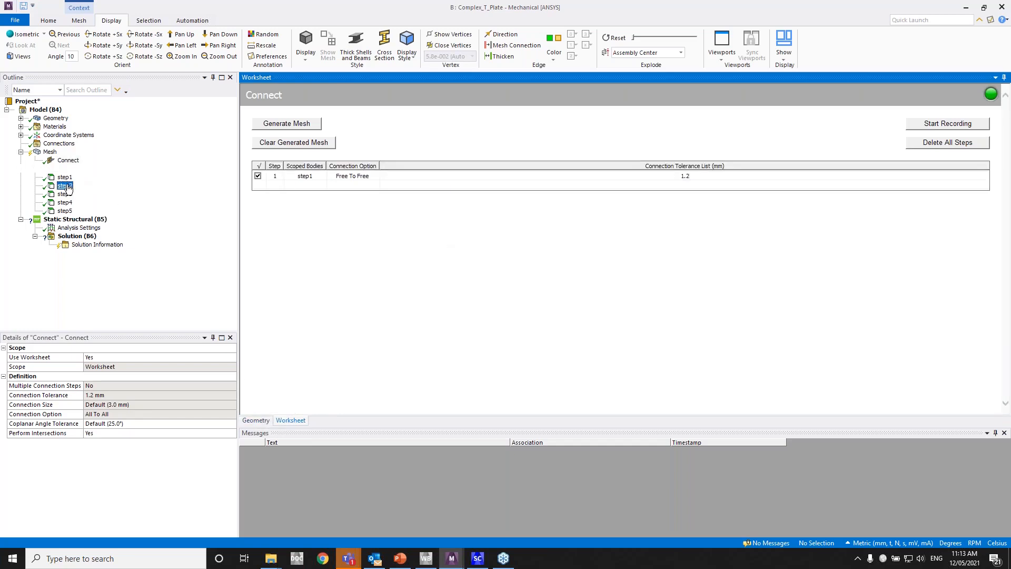
- Add worksheet step 2 scoped to step2 with the Free To All connection option
left_click(64, 185)
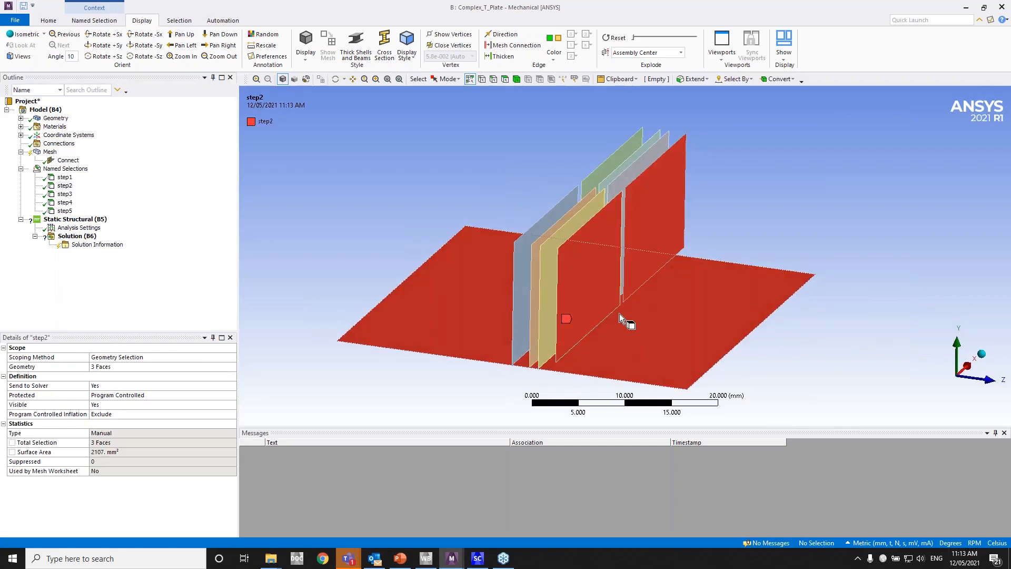
left_click(67, 160)
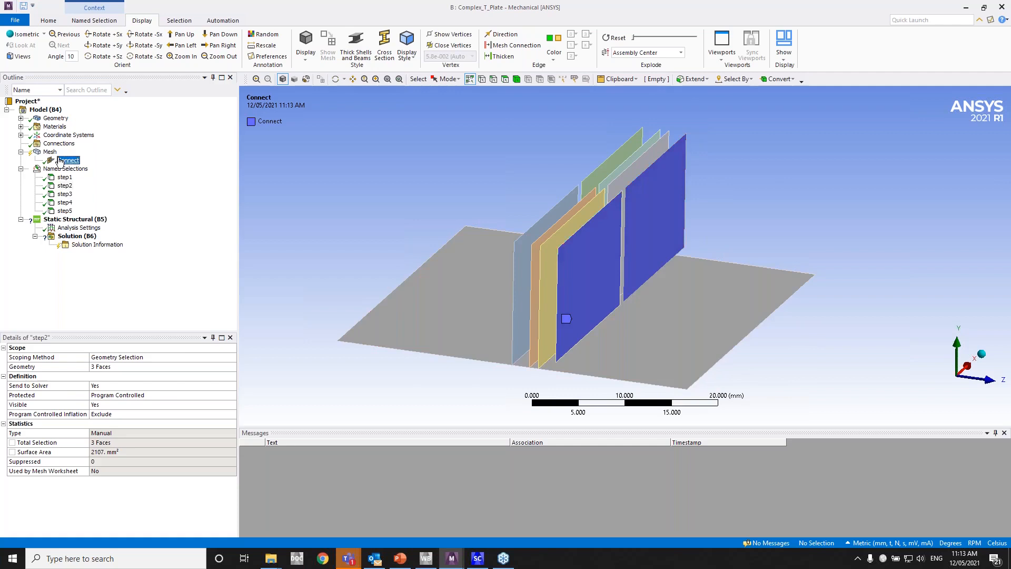
left_click(67, 160)
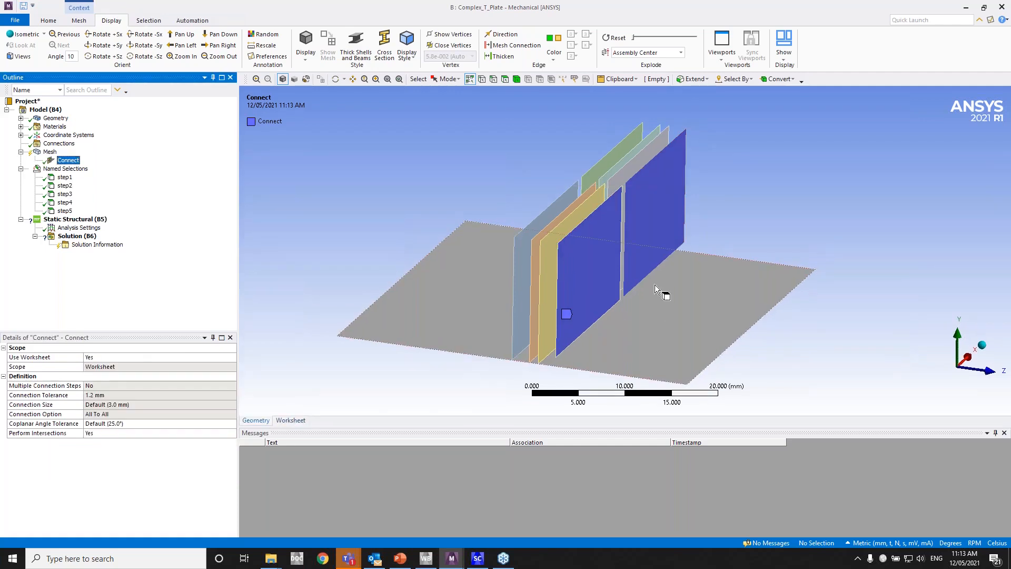
mouse_move(637, 305)
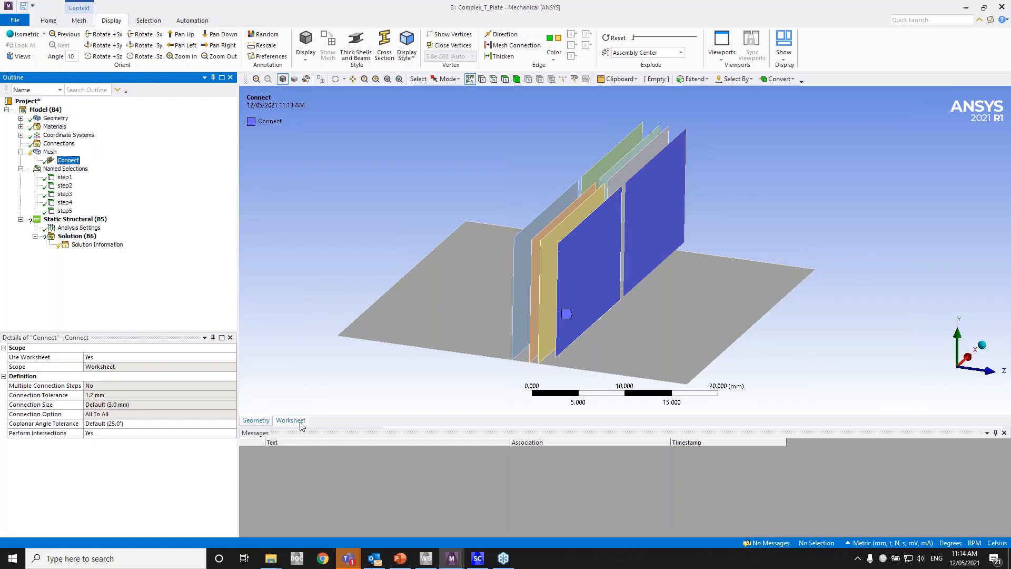
left_click(291, 420)
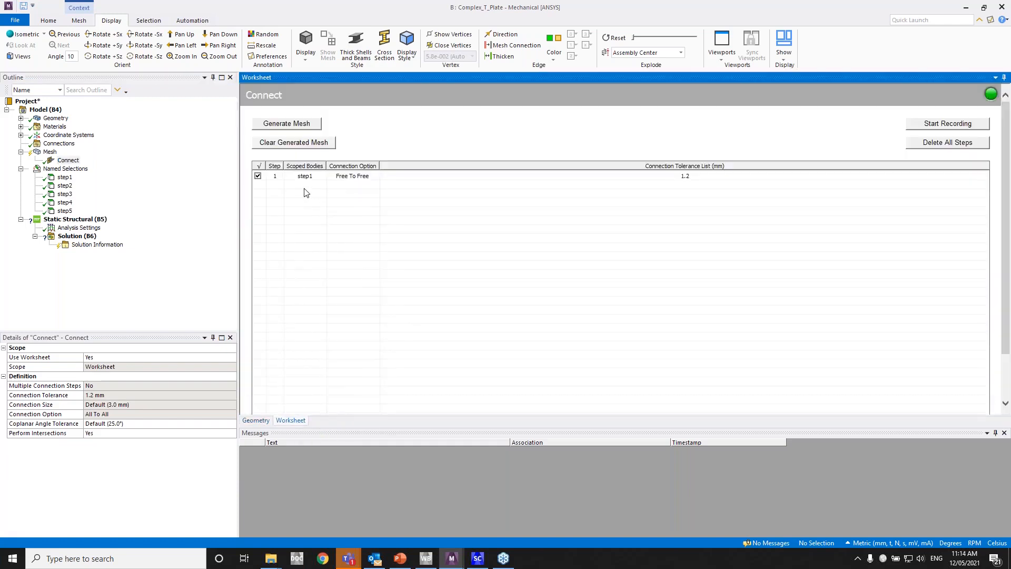
left_click(303, 187)
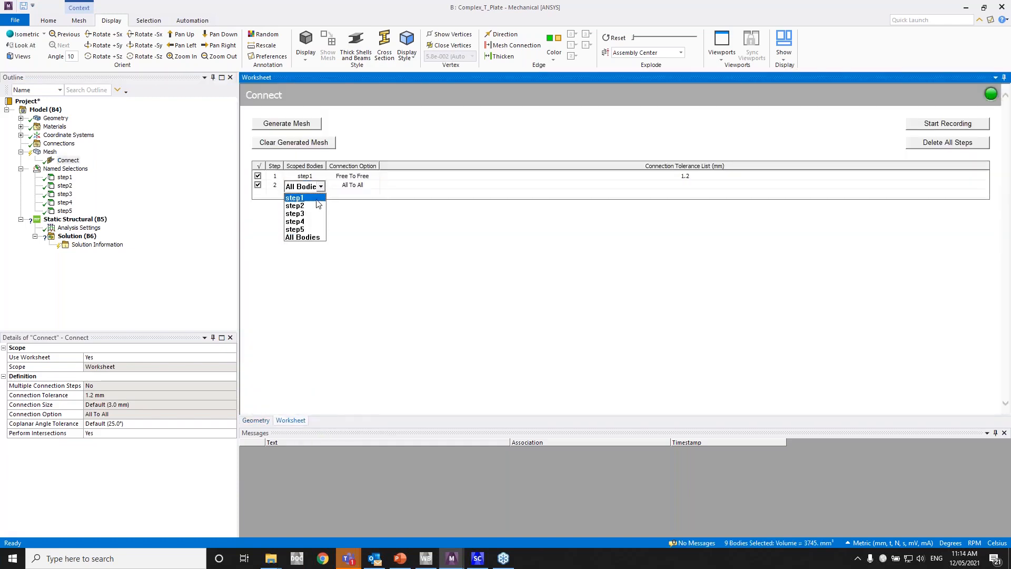
left_click(295, 205)
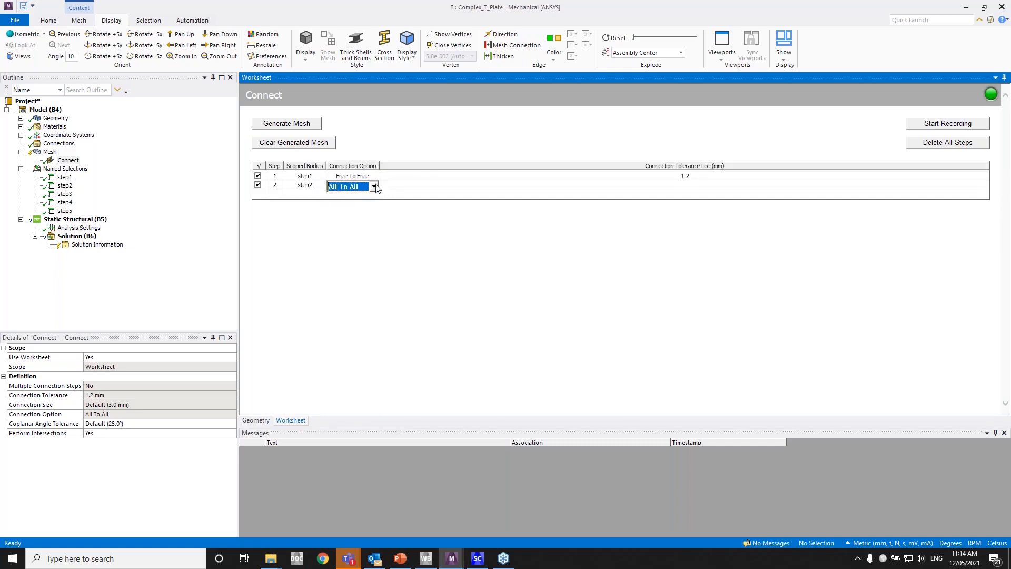
left_click(351, 186)
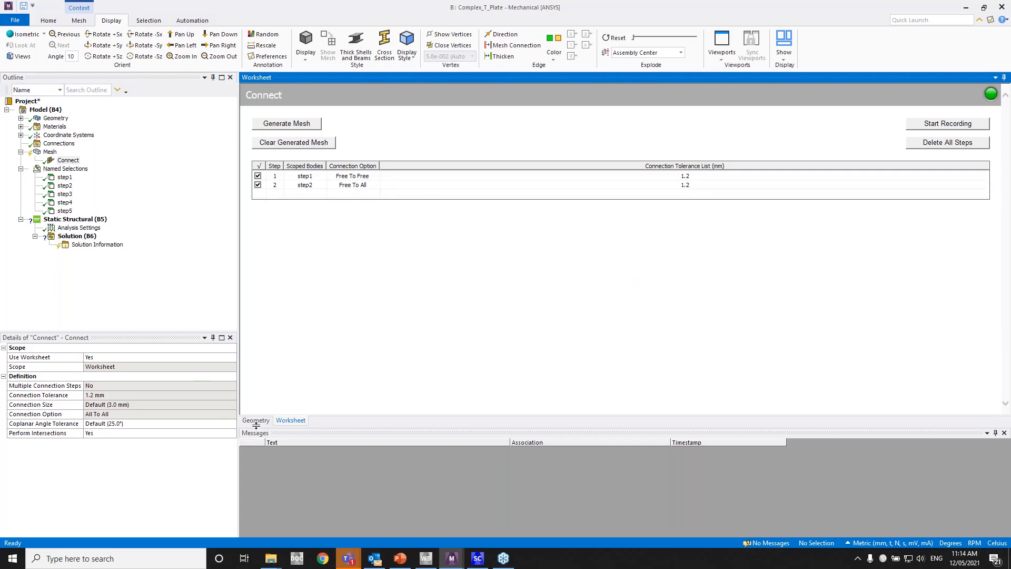
left_click(255, 421)
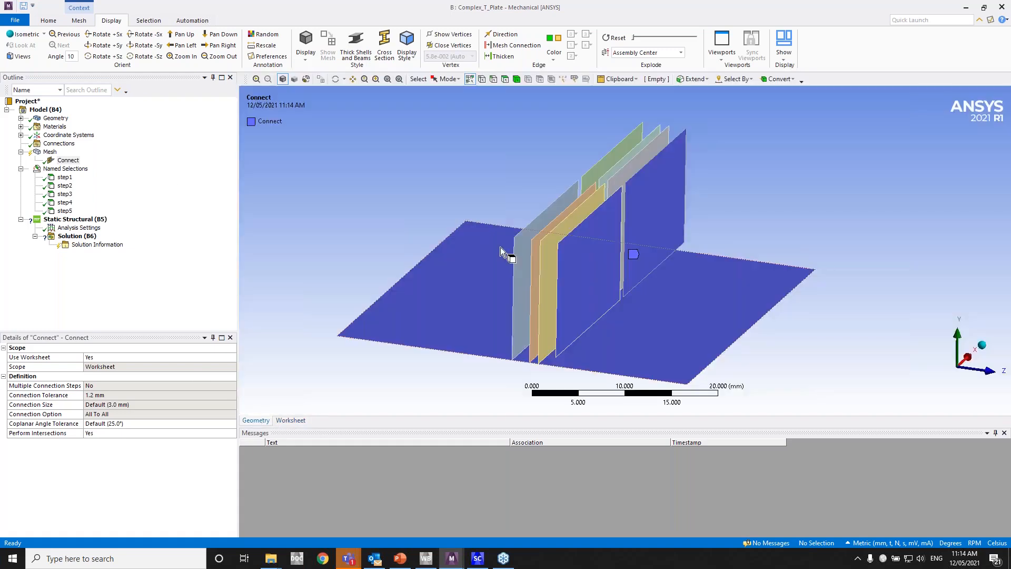
- Inspect the step3, step4 and step5 face groups, then return to the Connect control's worksheet
left_click(65, 194)
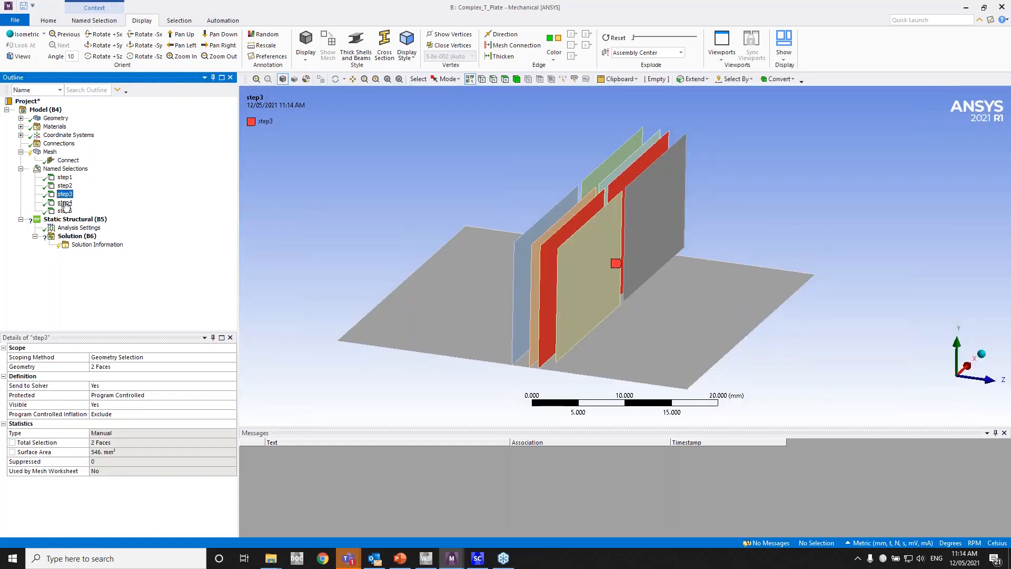
left_click(64, 202)
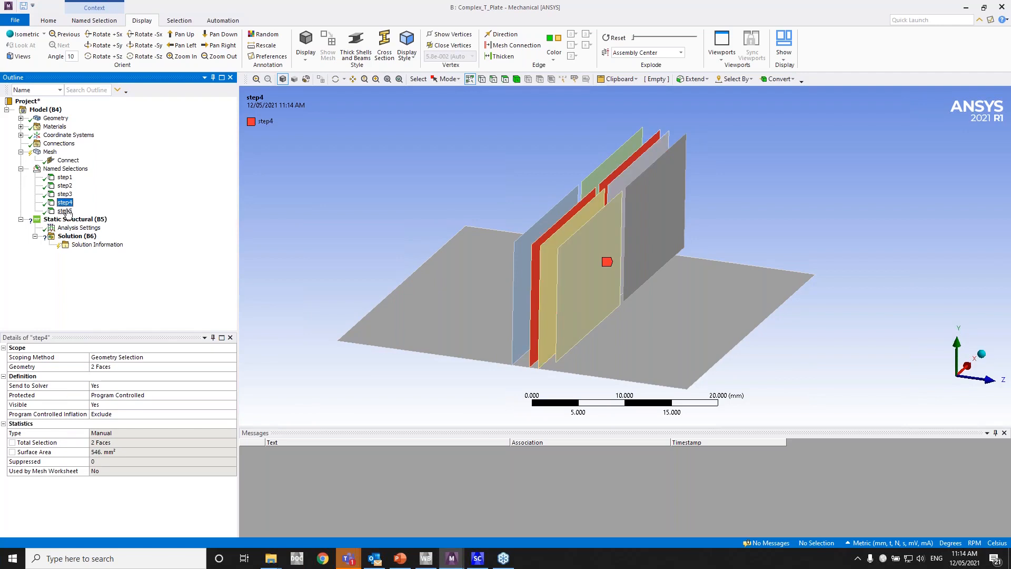
left_click(65, 211)
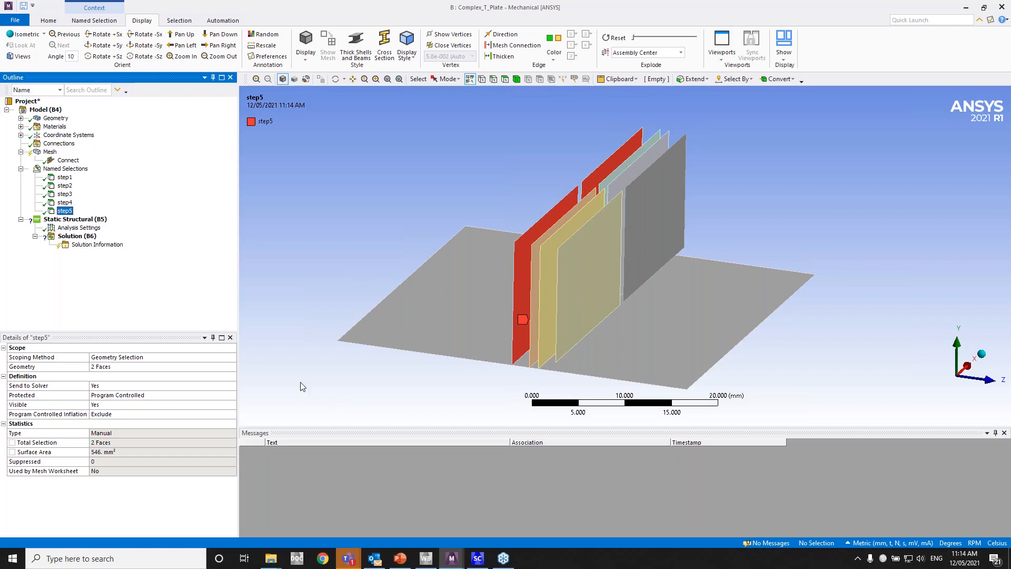
left_click(68, 160)
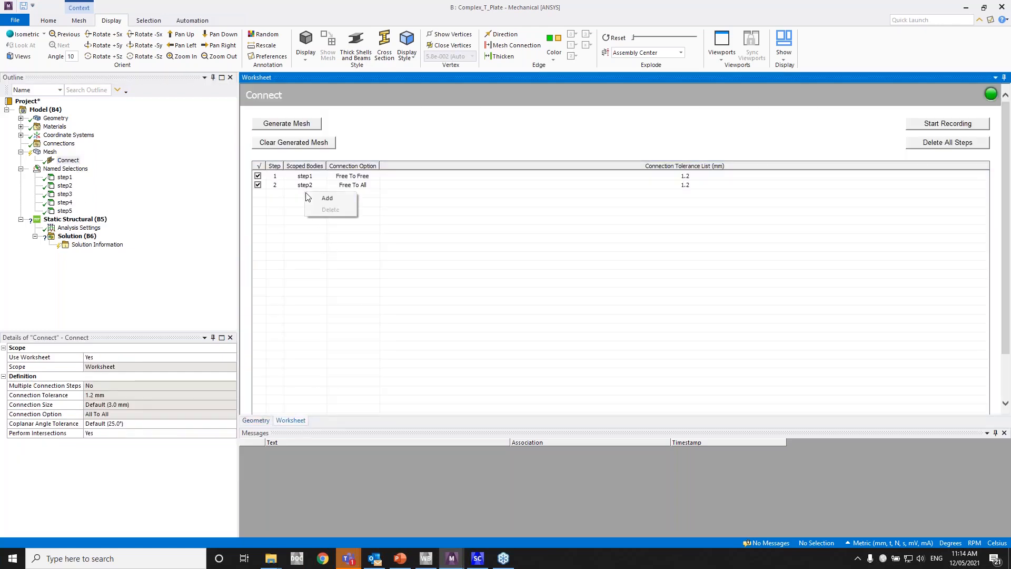
- Add step3, step4 and step5 scoped to their bodies as Free To Free, then generate the mesh
left_click(326, 198)
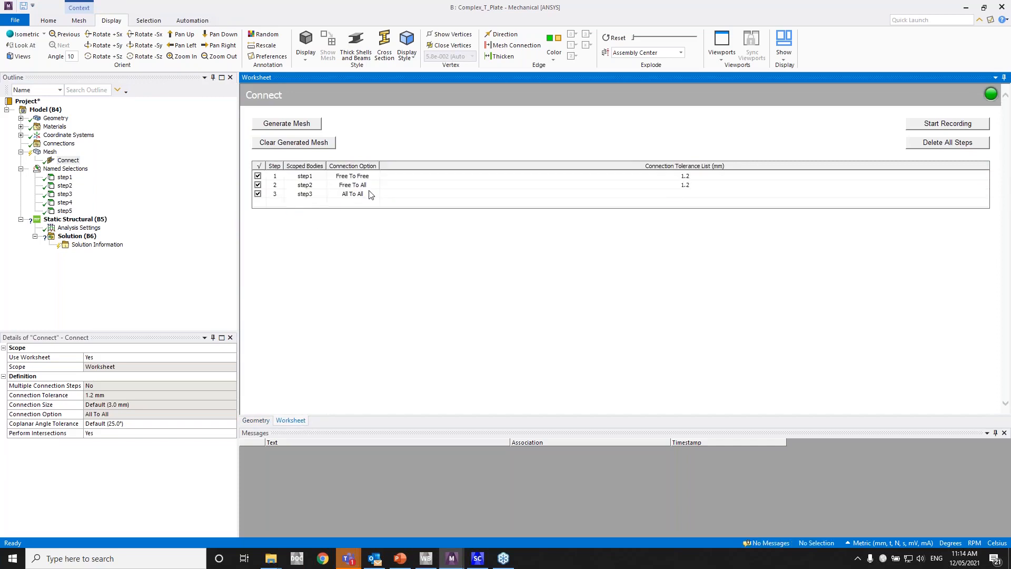
left_click(353, 194)
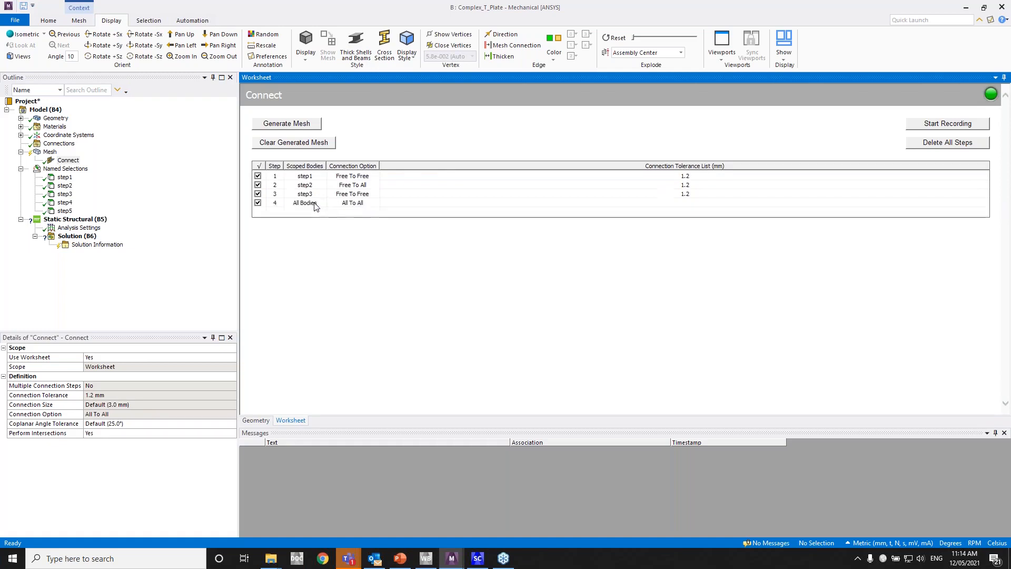
left_click(351, 203)
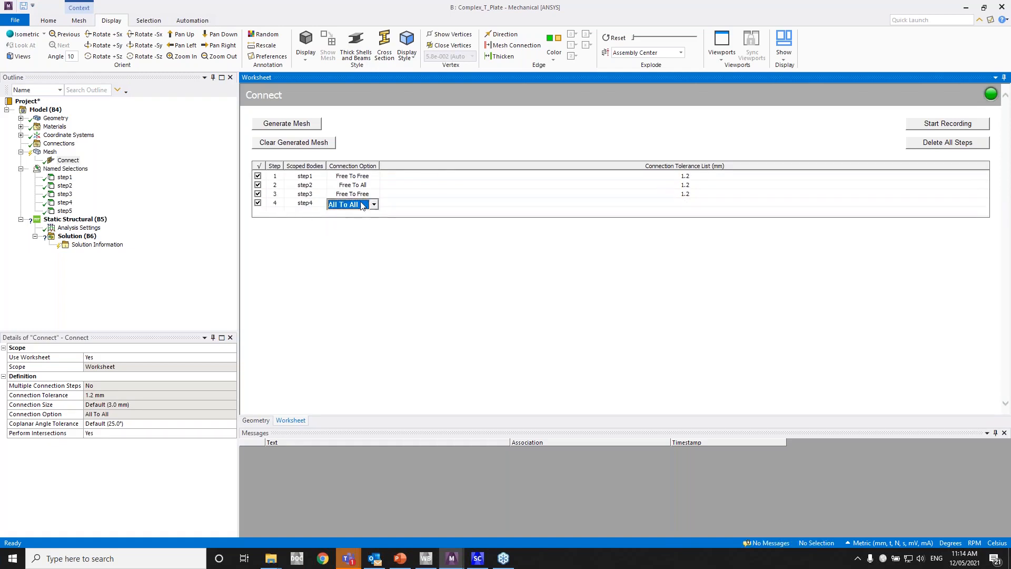
left_click(351, 203)
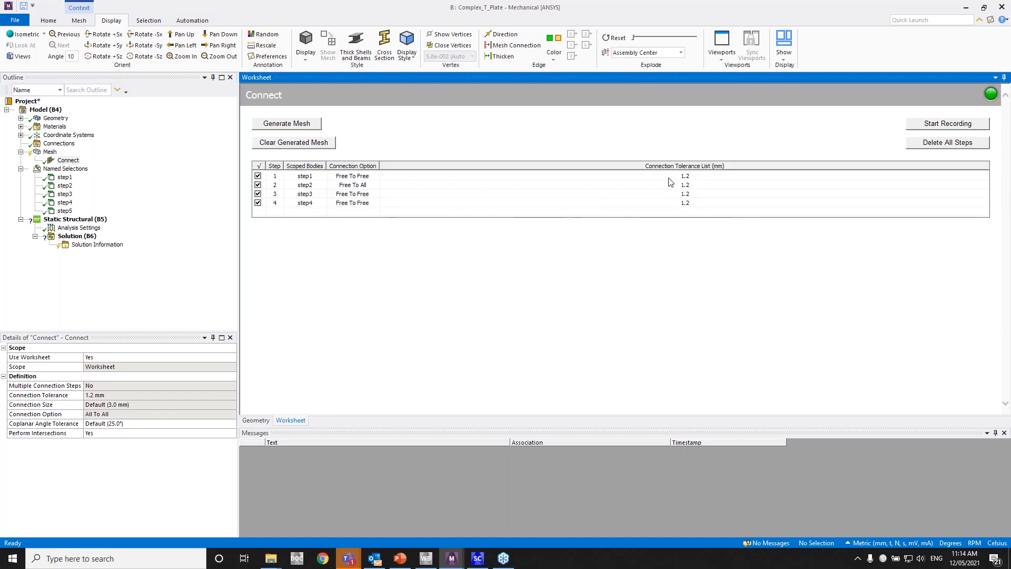
left_click(304, 212)
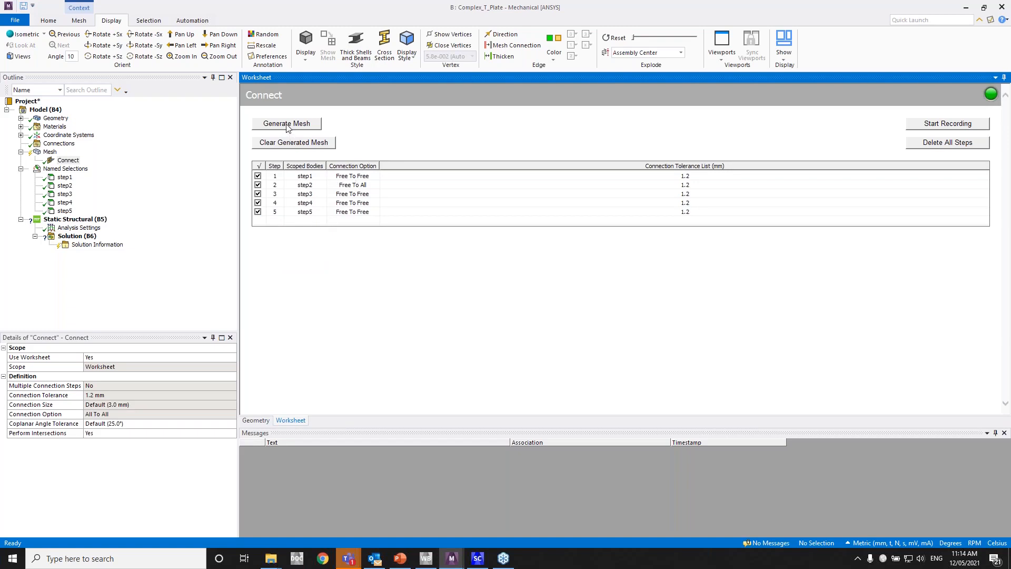
left_click(286, 123)
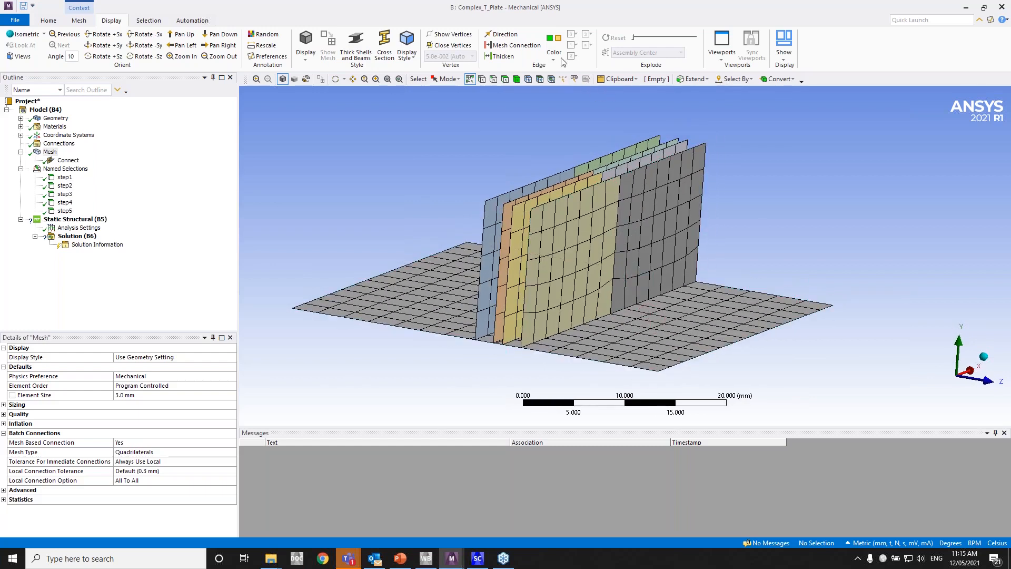
- Bring up the Edge Color choices on the Display ribbon for the meshed T plate
left_click(554, 40)
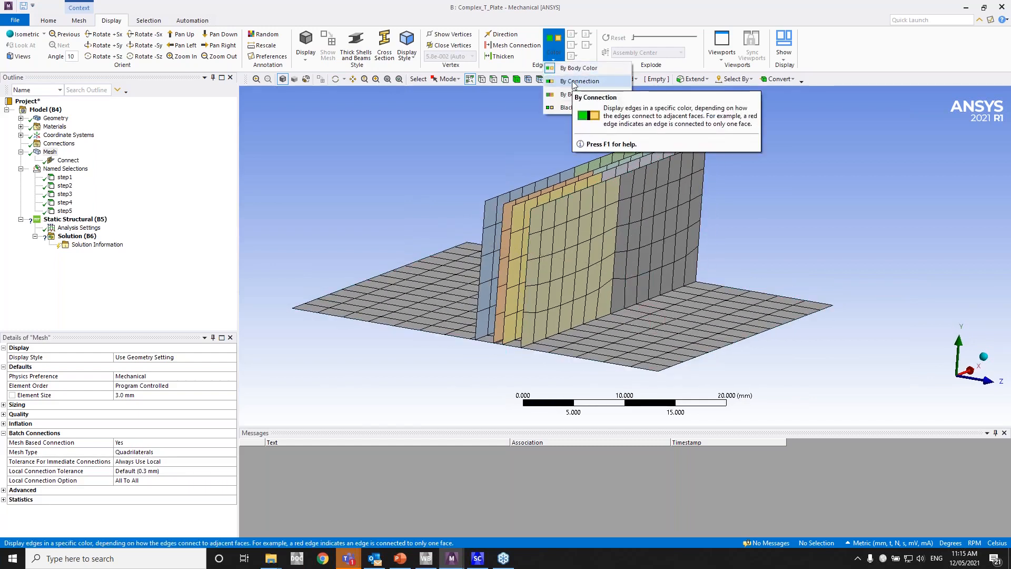
- Colour mesh edges By Connection and inspect the vertical seam and base underside
left_click(581, 81)
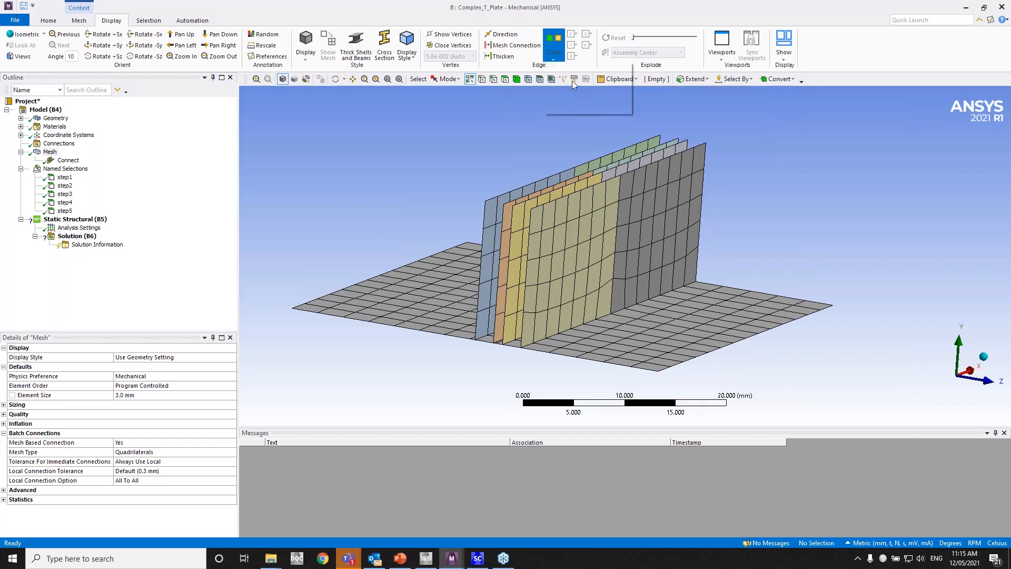
left_click(553, 45)
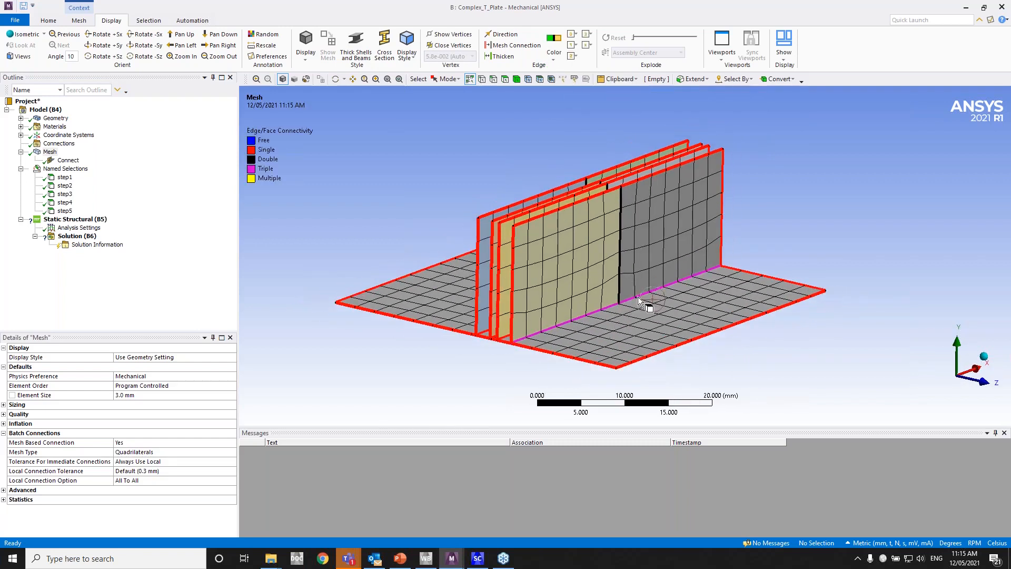
scroll("up", 3)
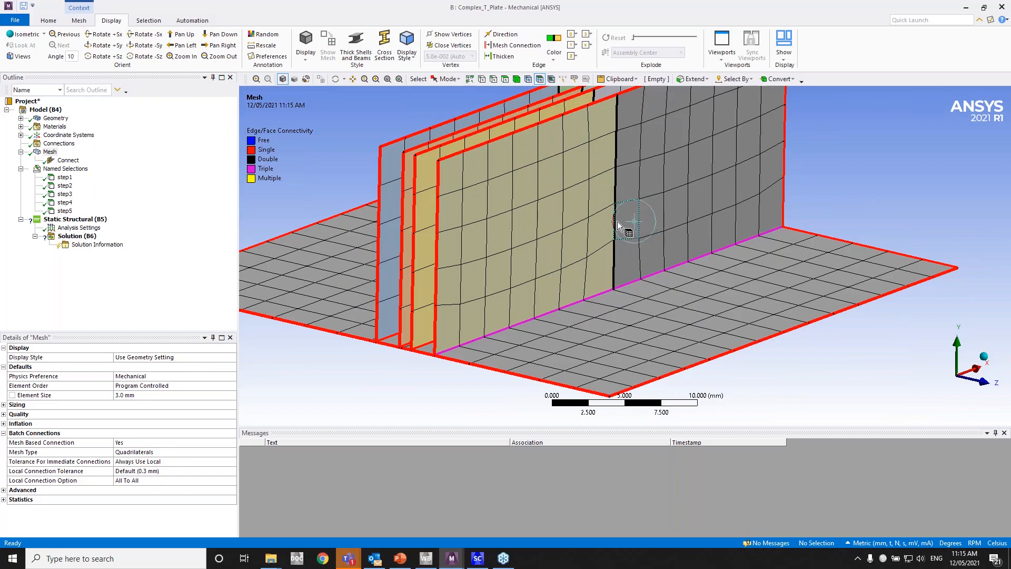
left_click(607, 222)
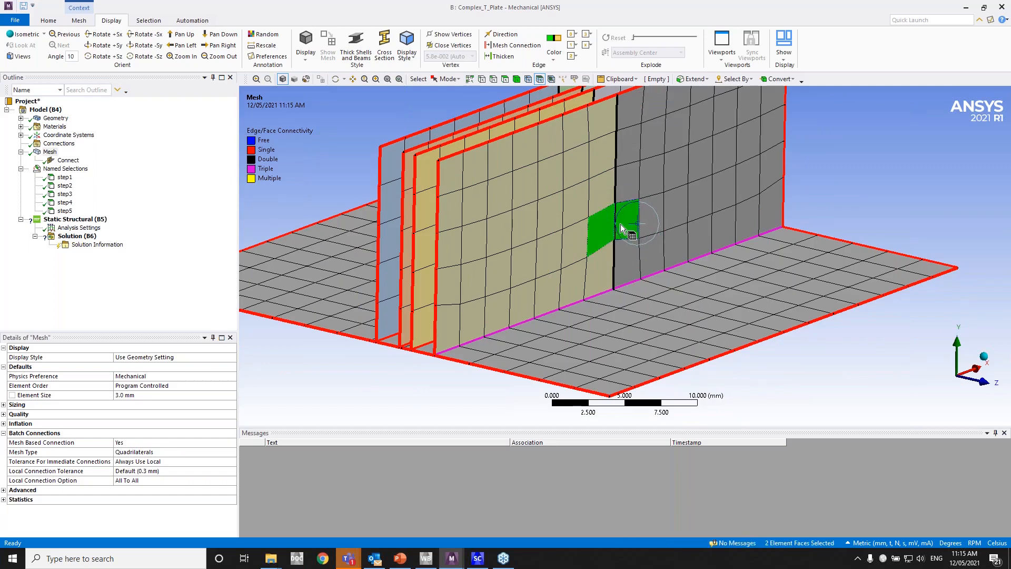
left_click(648, 287)
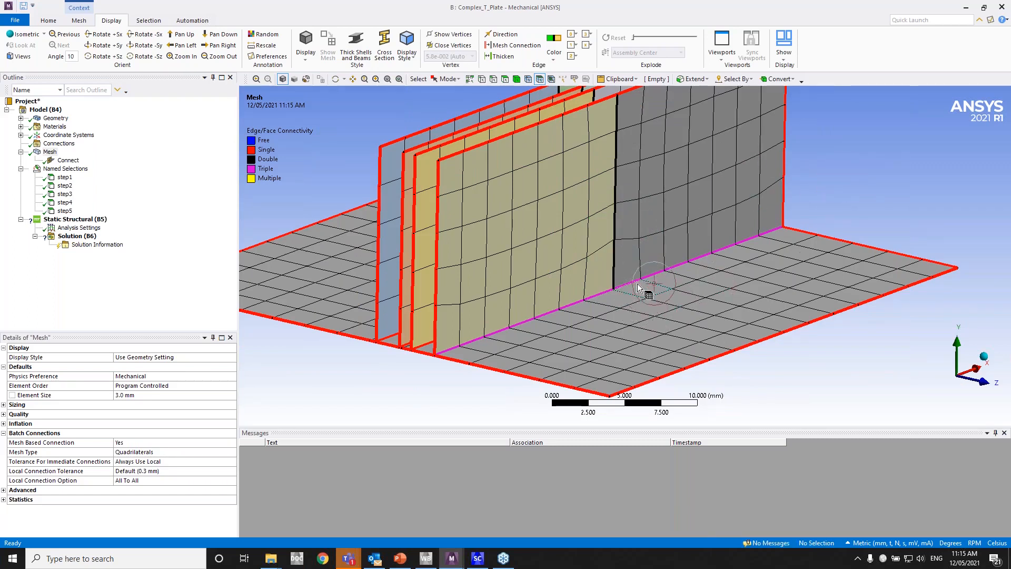
left_click(632, 274)
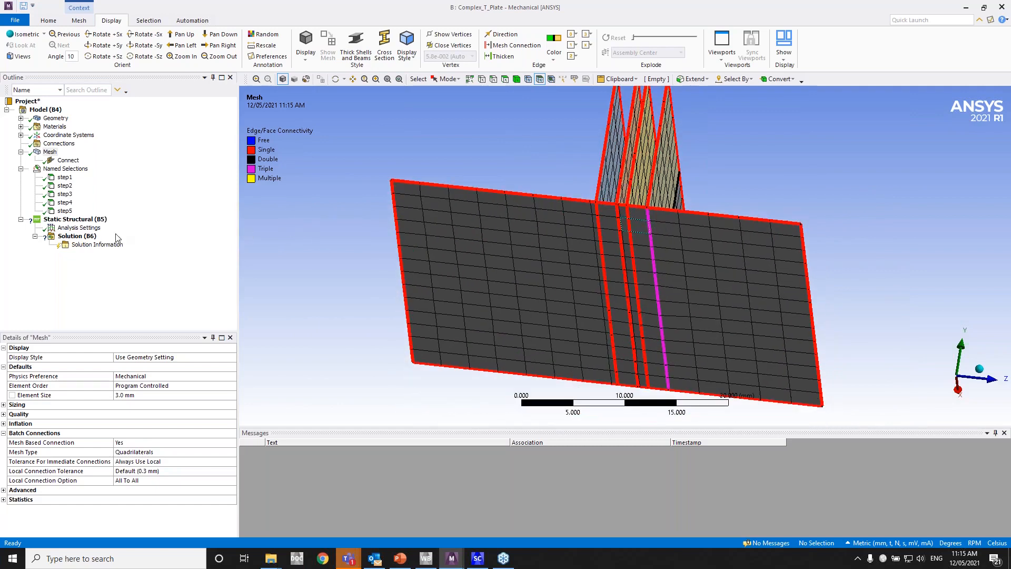
- Select the Connect mesh control in the Outline again
left_click(67, 160)
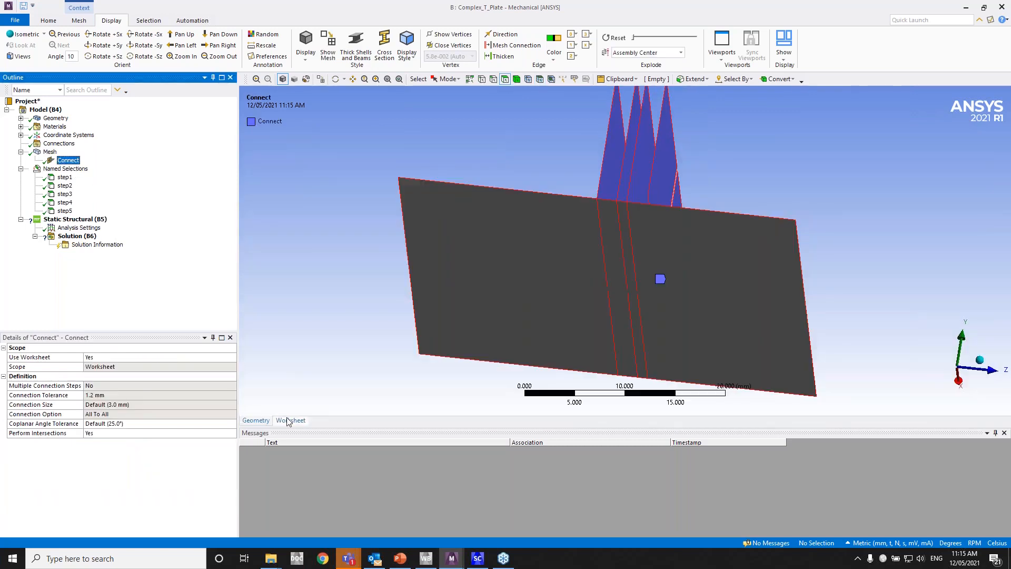
- Add a sixth worksheet step, All Bodies, All To All, with 0.1 tolerance
left_click(291, 420)
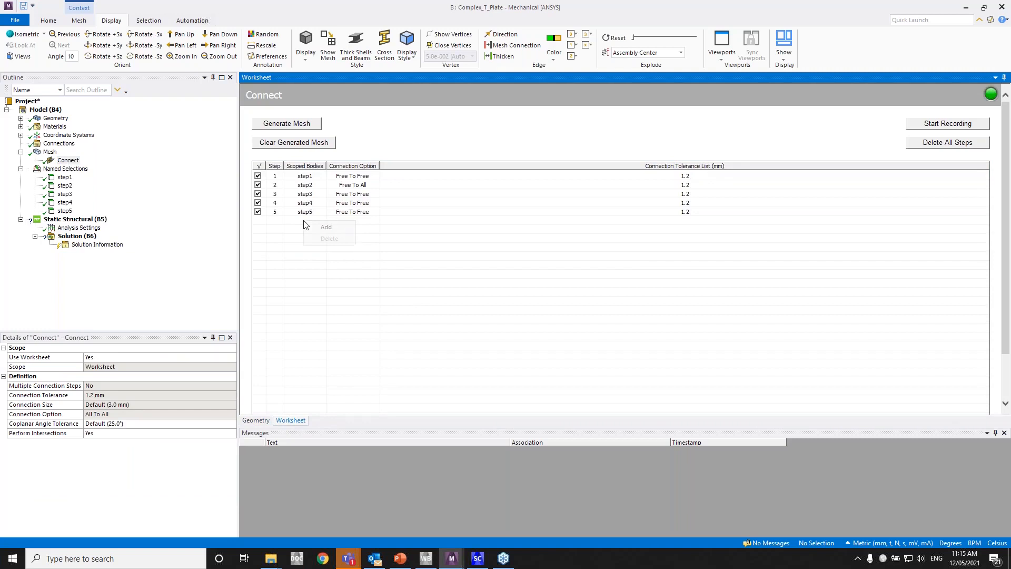
left_click(305, 220)
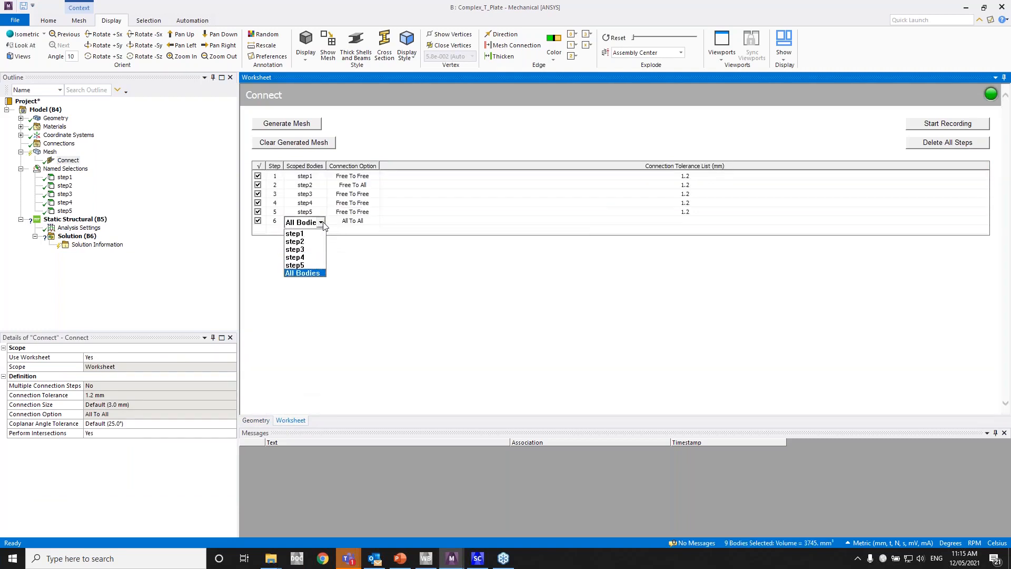
left_click(302, 272)
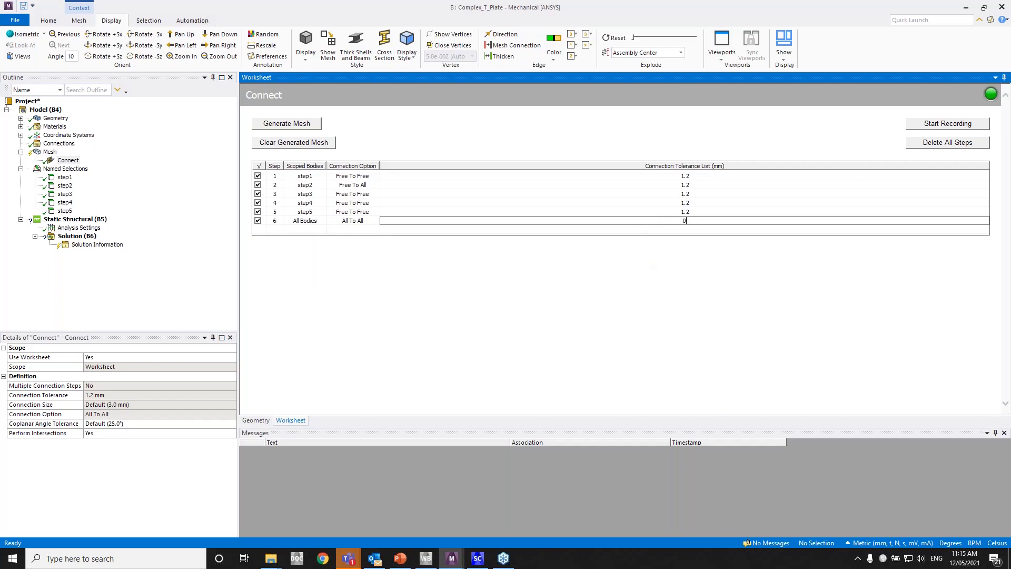
type("0.1")
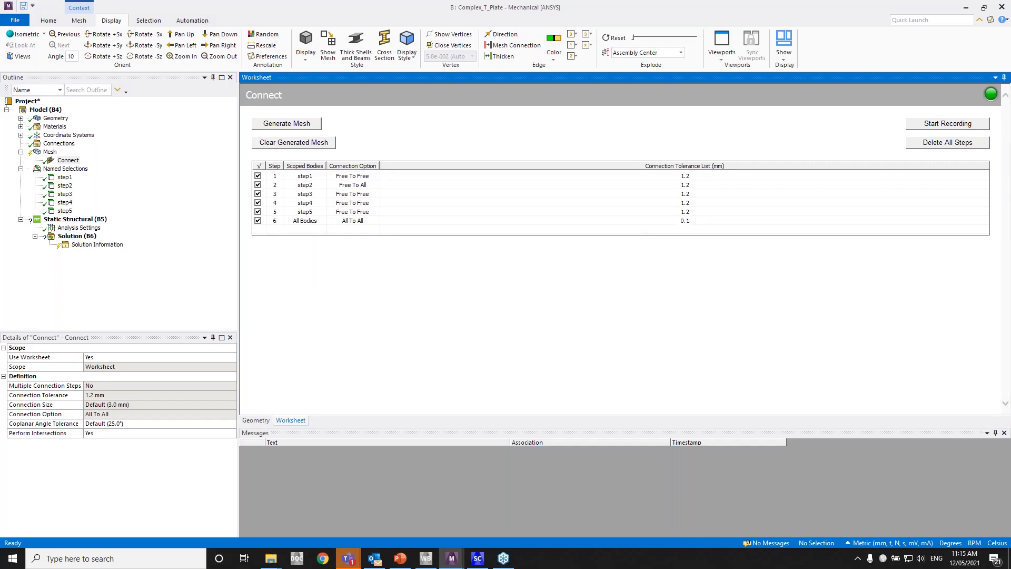
mouse_move(597, 283)
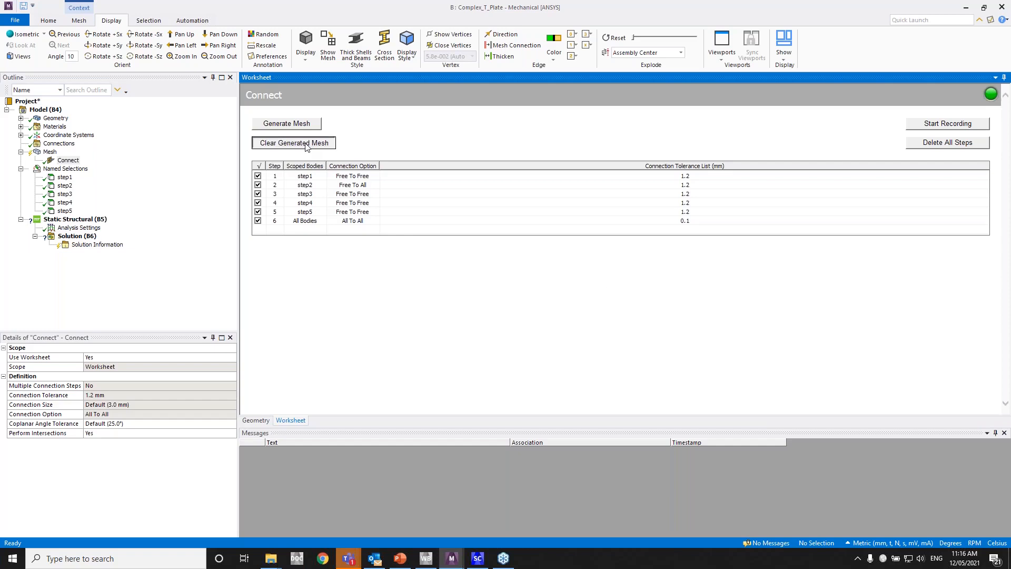
- Clear and regenerate the mesh with all six steps, showing magenta triple seams at the base
left_click(294, 142)
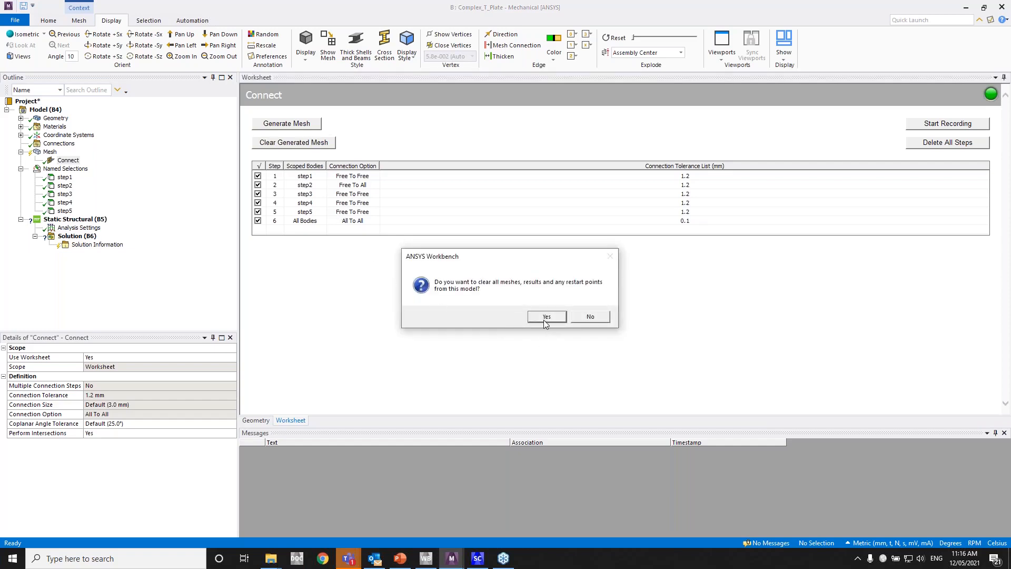
left_click(547, 316)
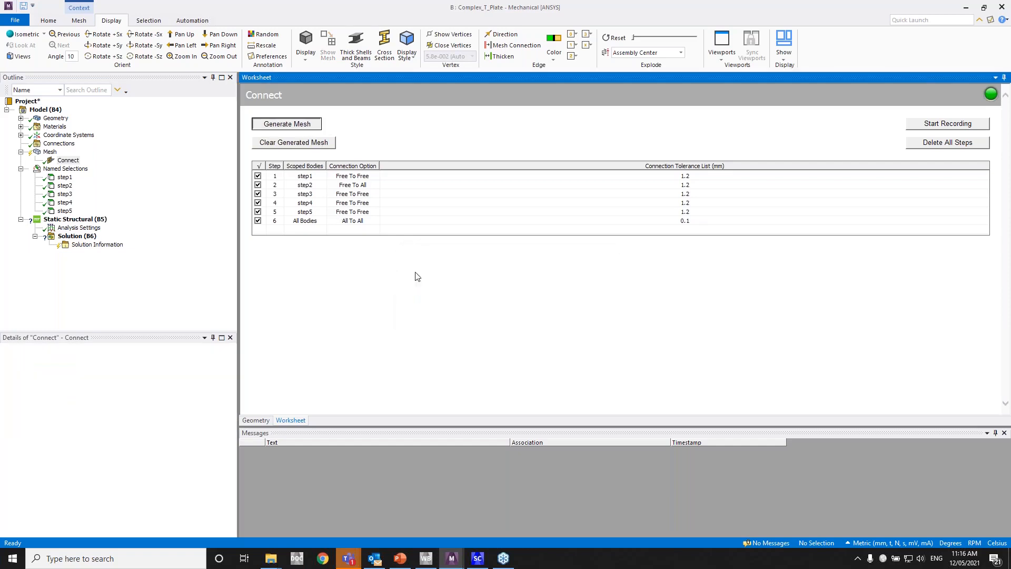
left_click(255, 420)
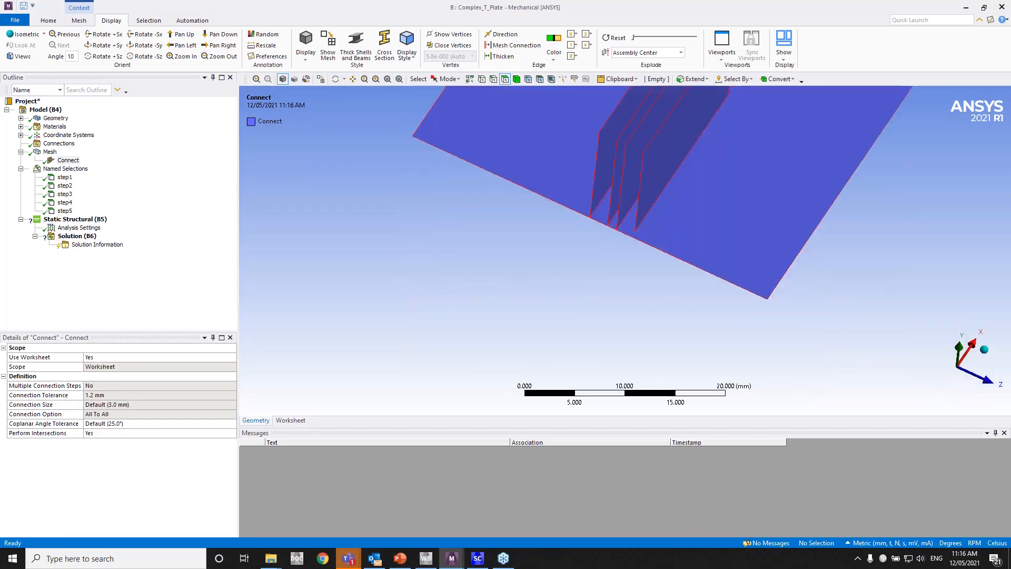
left_click(50, 152)
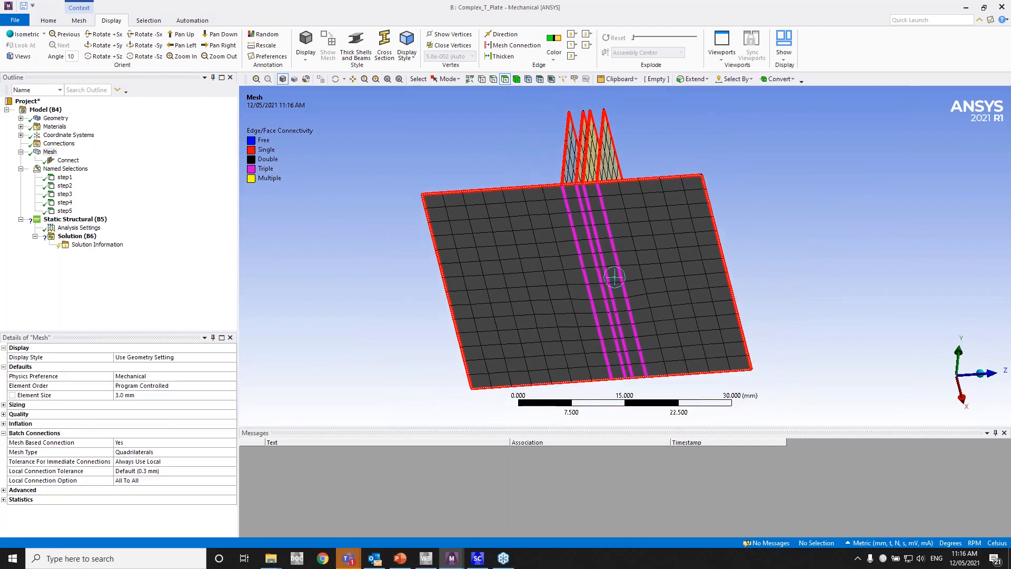
scroll("up", 3)
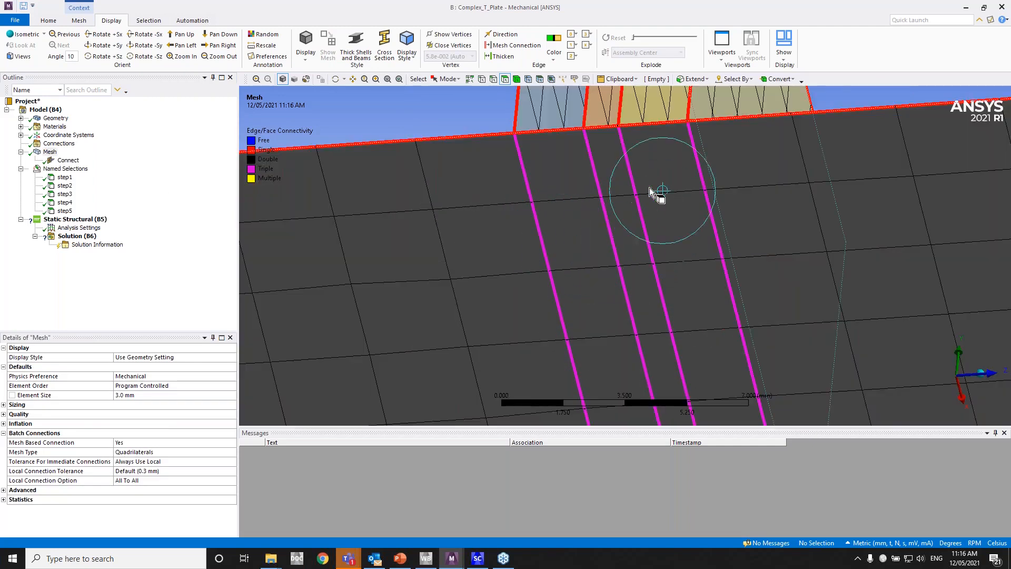